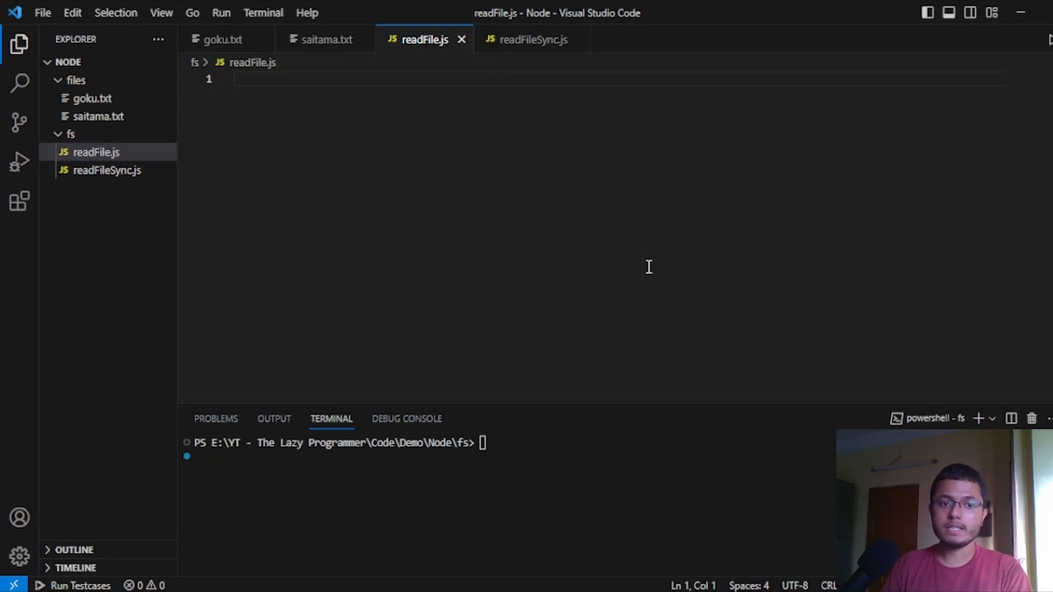
{"action": "mouse_move", "coordinate": [368, 262]}
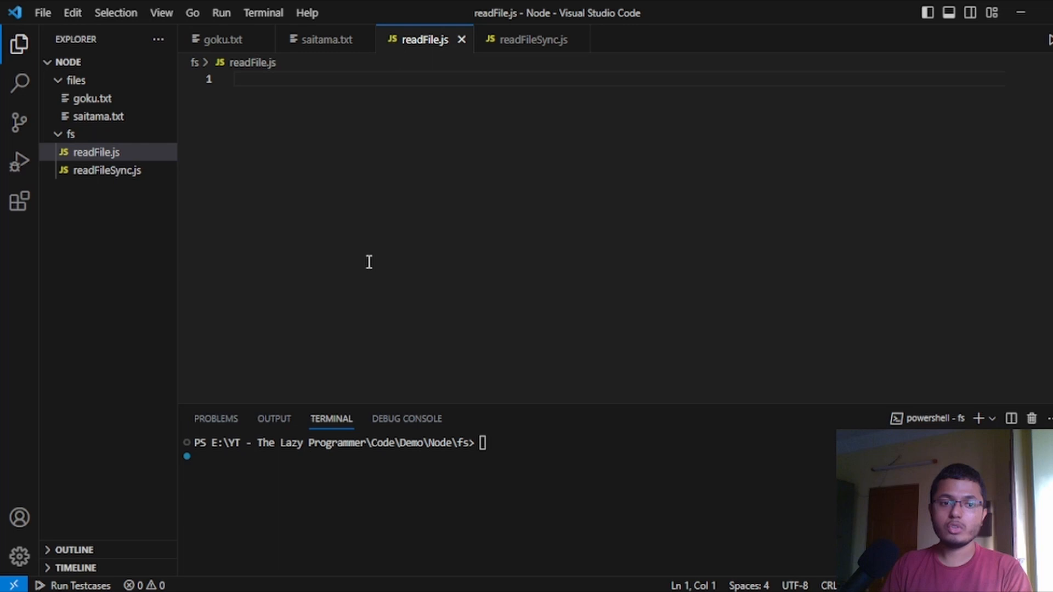
Review goku.txt and saitama.txt, then return to the empty readFile.js
{"action": "left_click", "coordinate": [91, 98]}
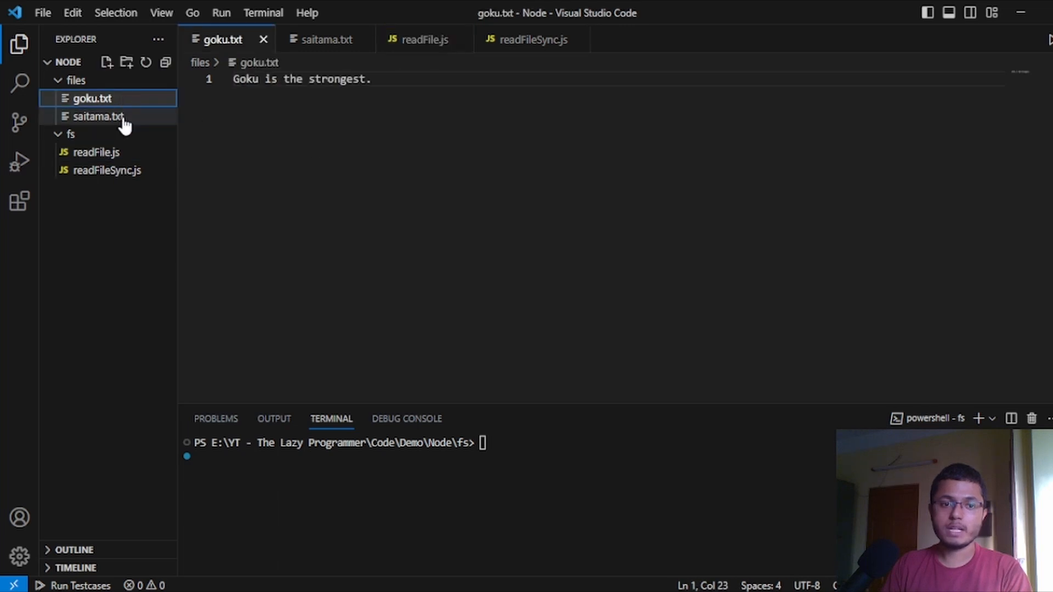
{"action": "left_click", "coordinate": [98, 116]}
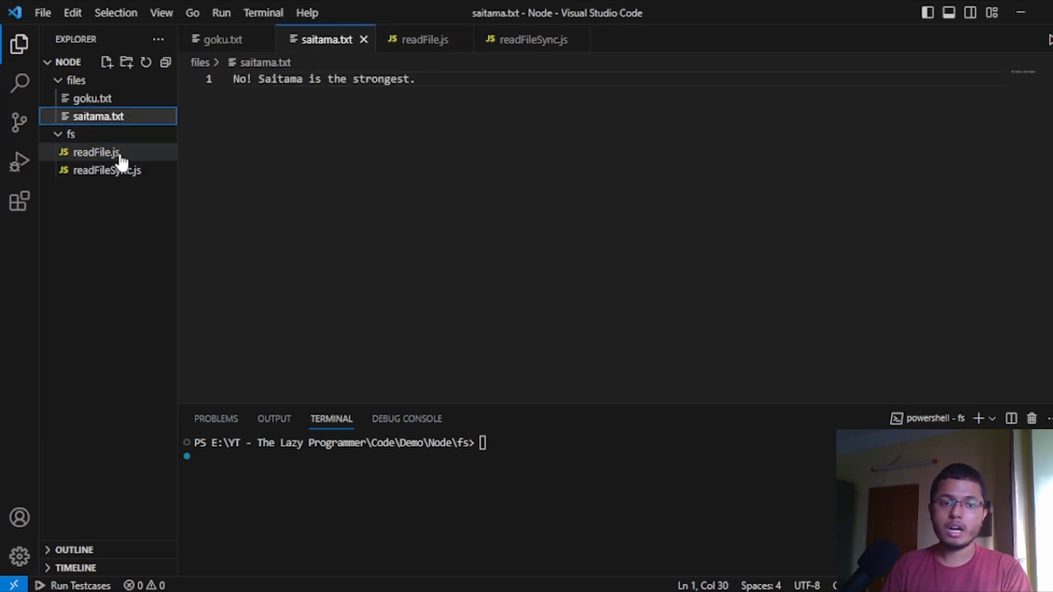
{"action": "left_click", "coordinate": [95, 152]}
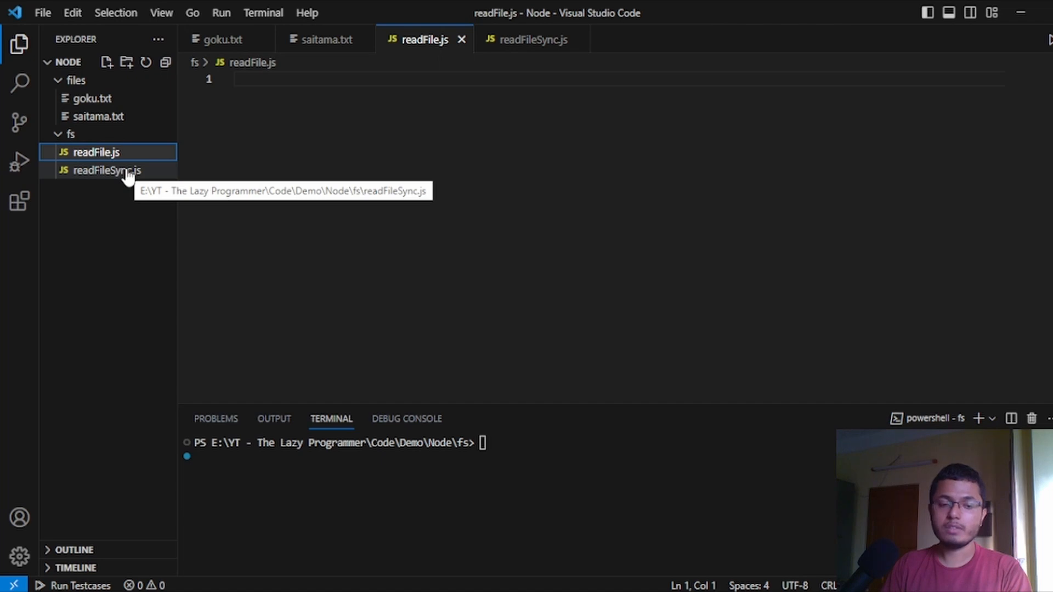
{"action": "mouse_move", "coordinate": [94, 152]}
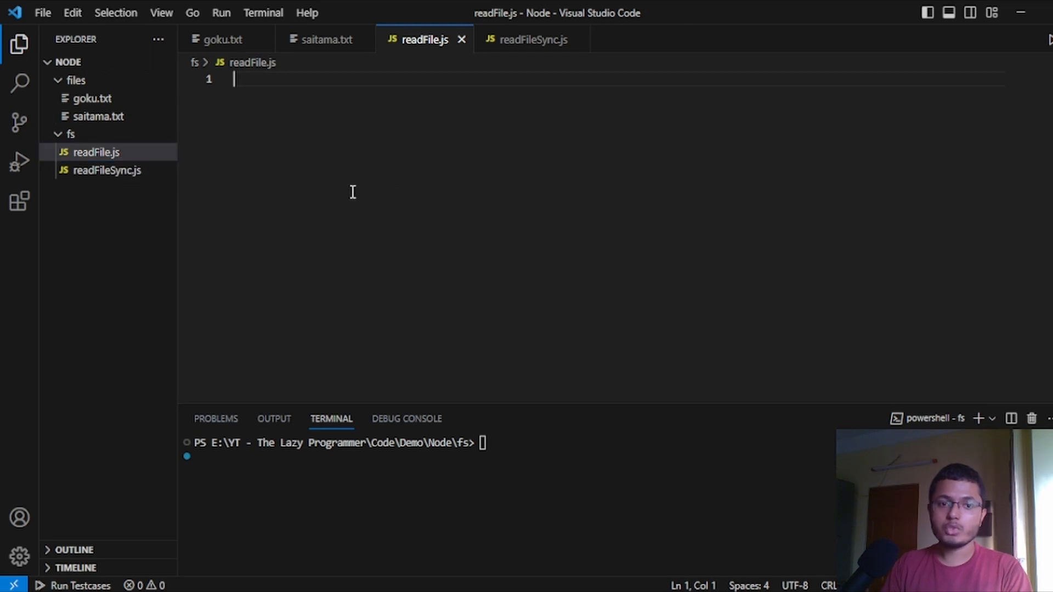
Write const fs = require('fs') and begin an fs.readFile call
{"action": "type", "text": "const fs ="}
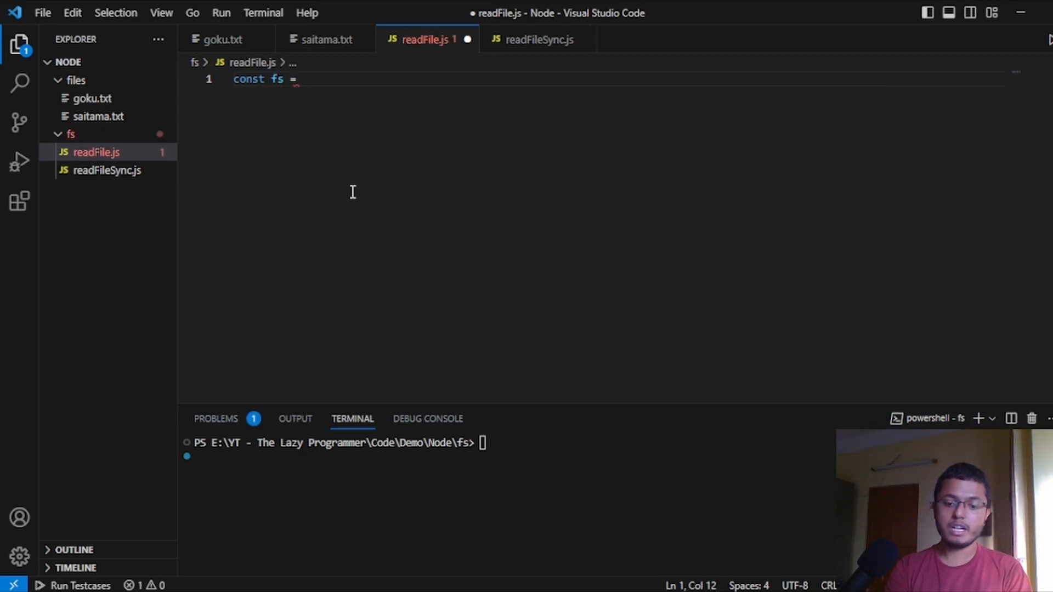
{"action": "type", "text": "require('fs"}
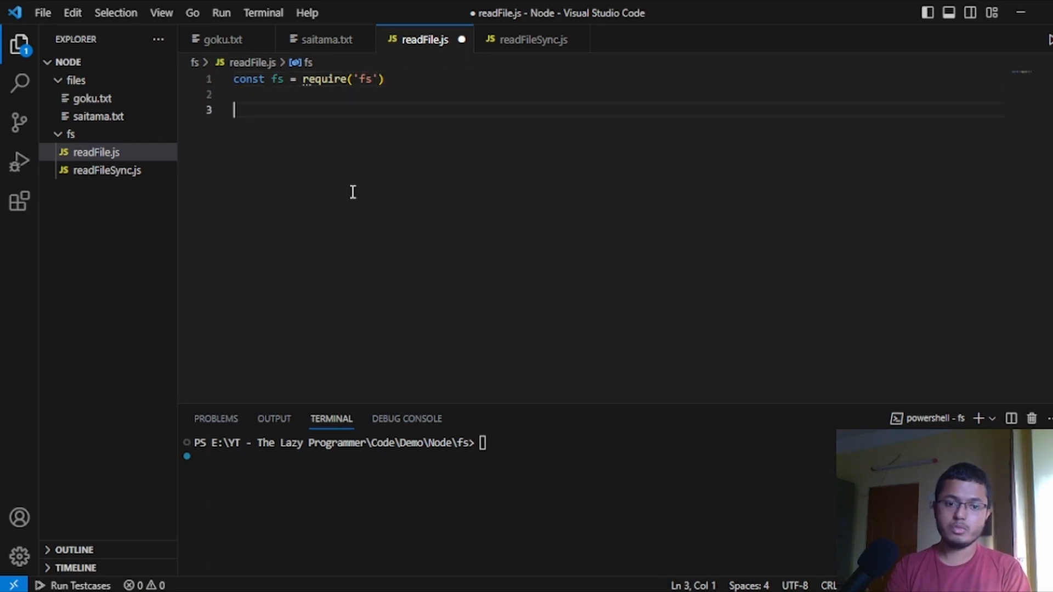
{"action": "type", "text": "fs"}
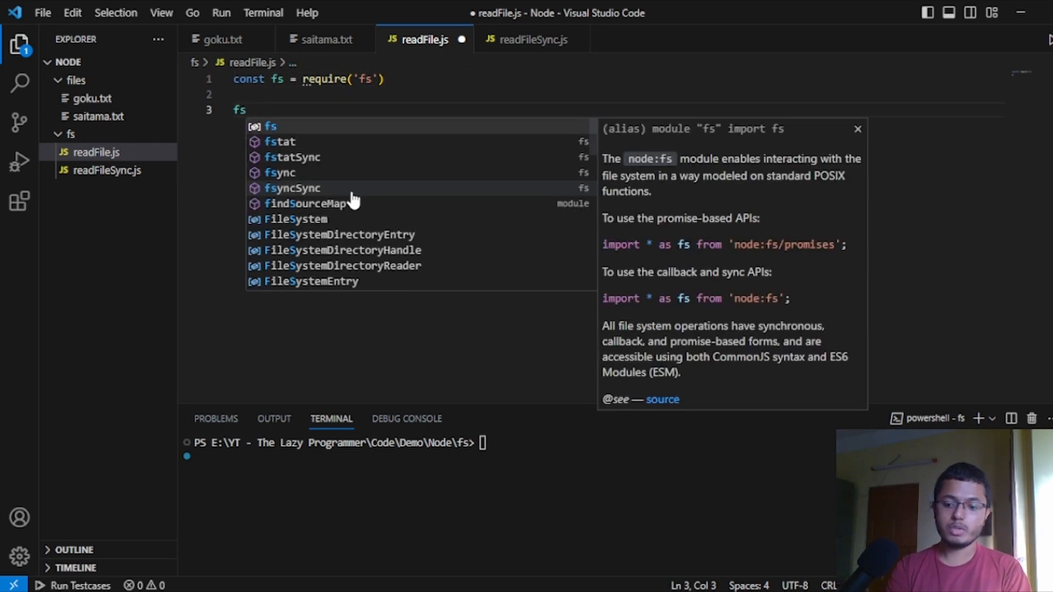
{"action": "type", "text": ".readFile(\""}
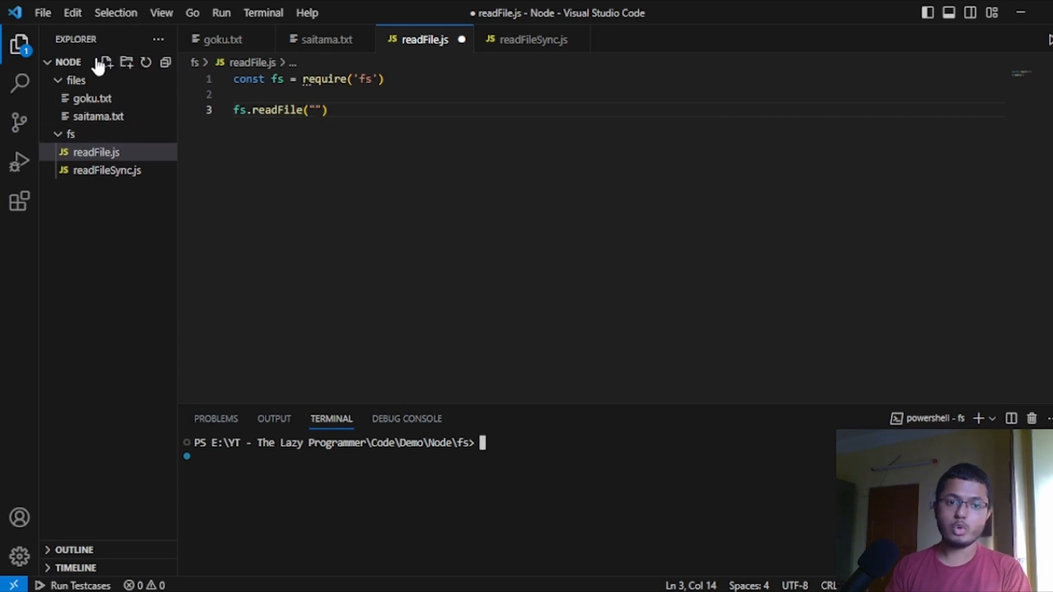
Enter ./files/goku.txt as the path argument of readFile
{"action": "left_click", "coordinate": [316, 110]}
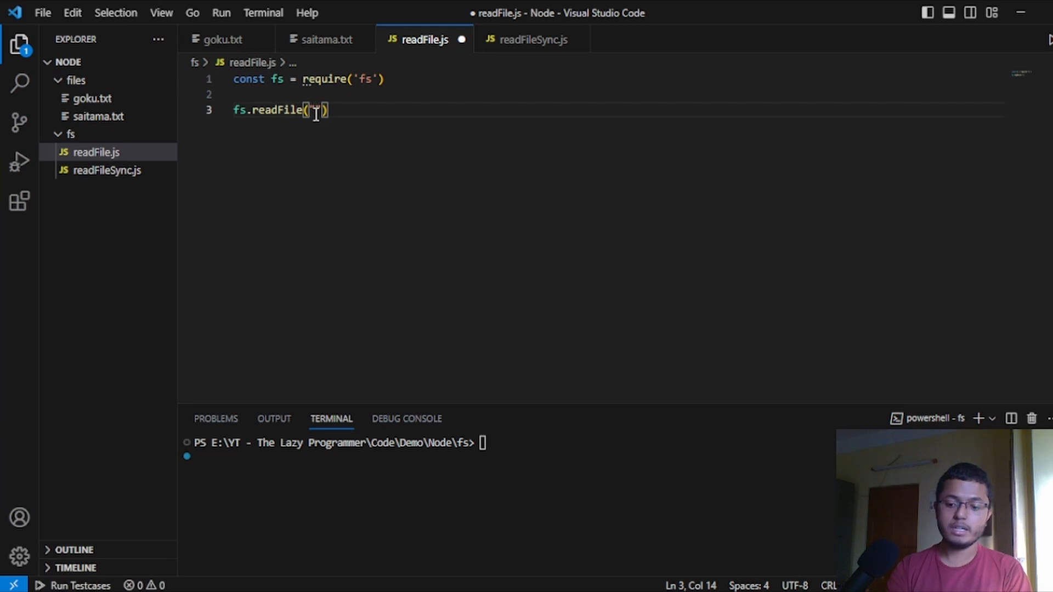
{"action": "type", "text": "./files"}
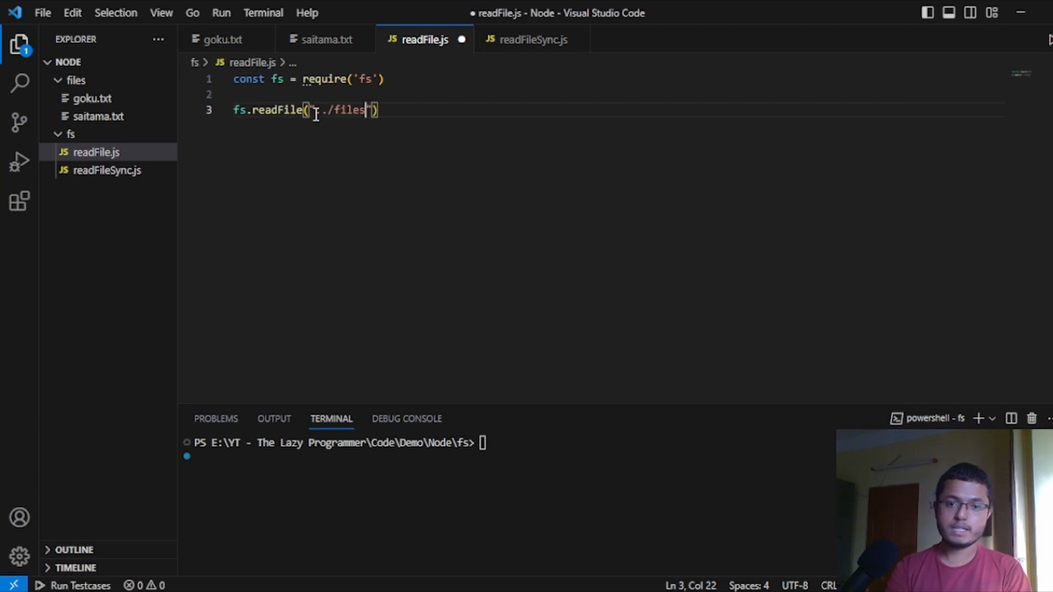
{"action": "type", "text": "/goky"}
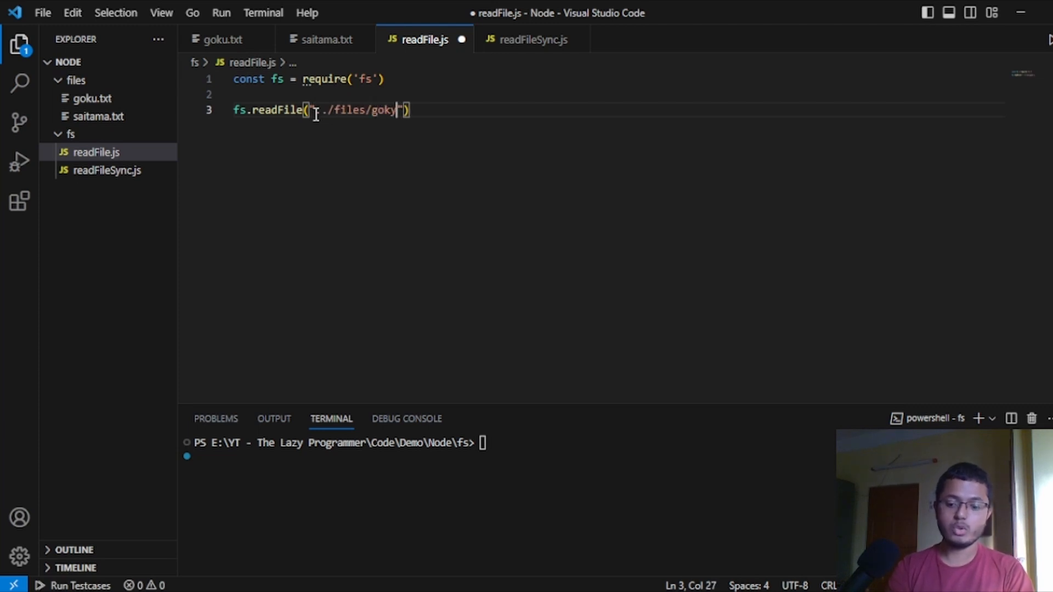
{"action": "type", "text": "u.txt"}
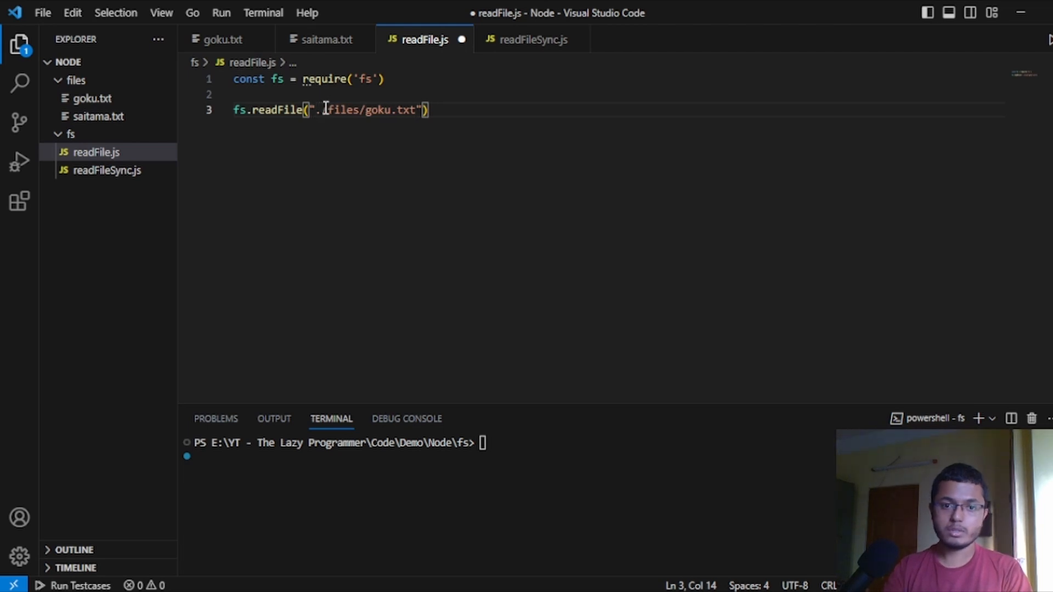
Change the path to ../files/goku.txt and add "utf8" as the encoding
{"action": "type", "text": "/"}
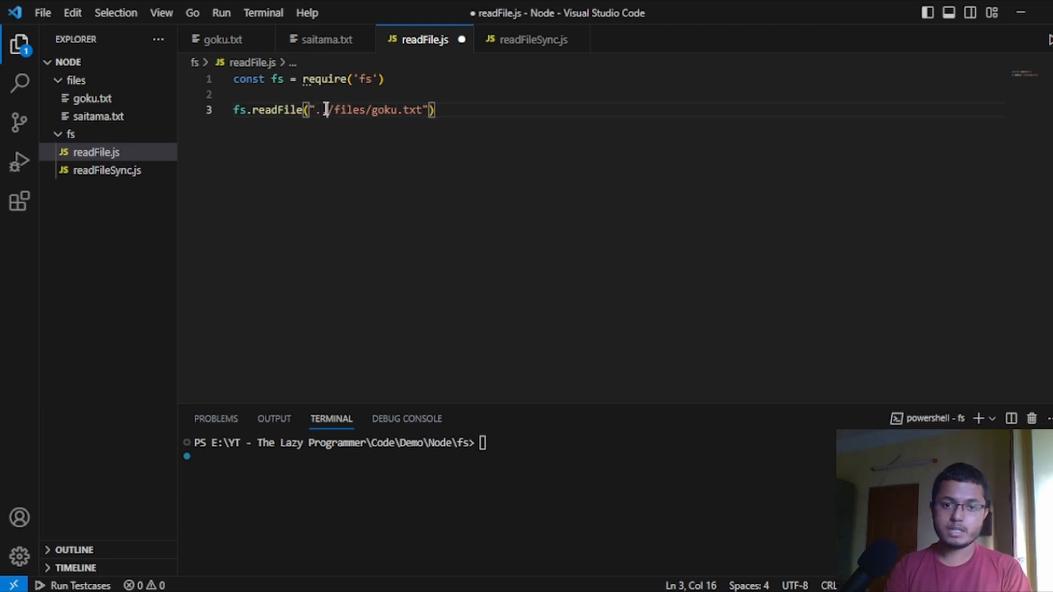
{"action": "type", "text": ","}
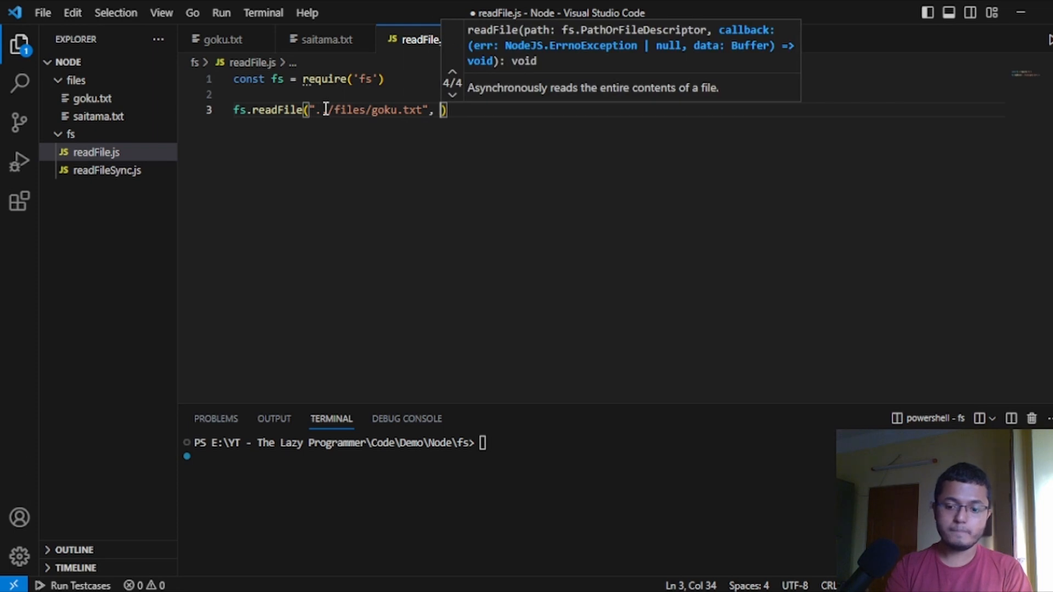
{"action": "type", "text": "\""}
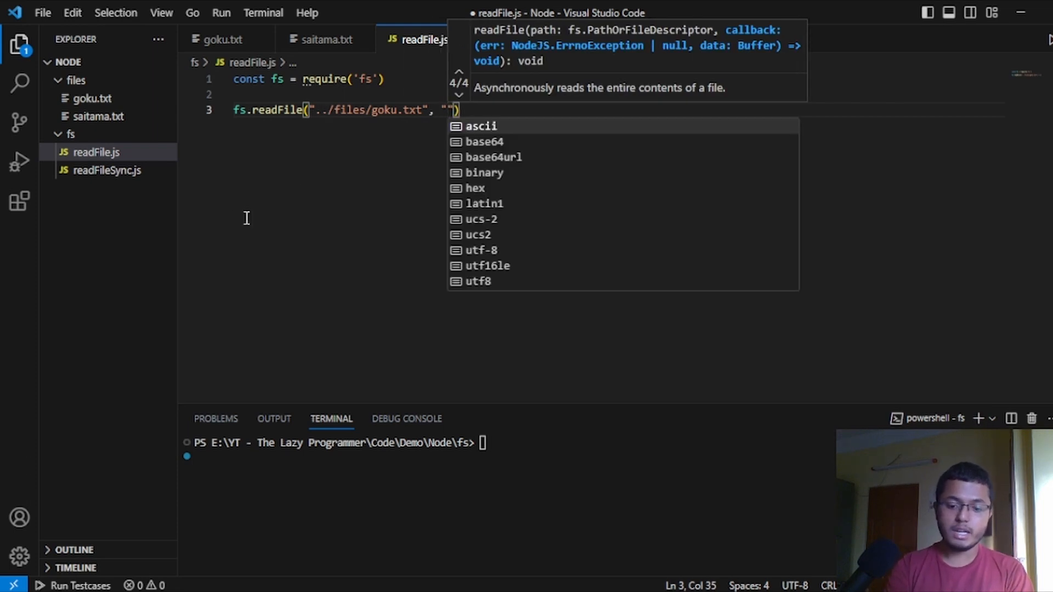
{"action": "type", "text": "utf8"}
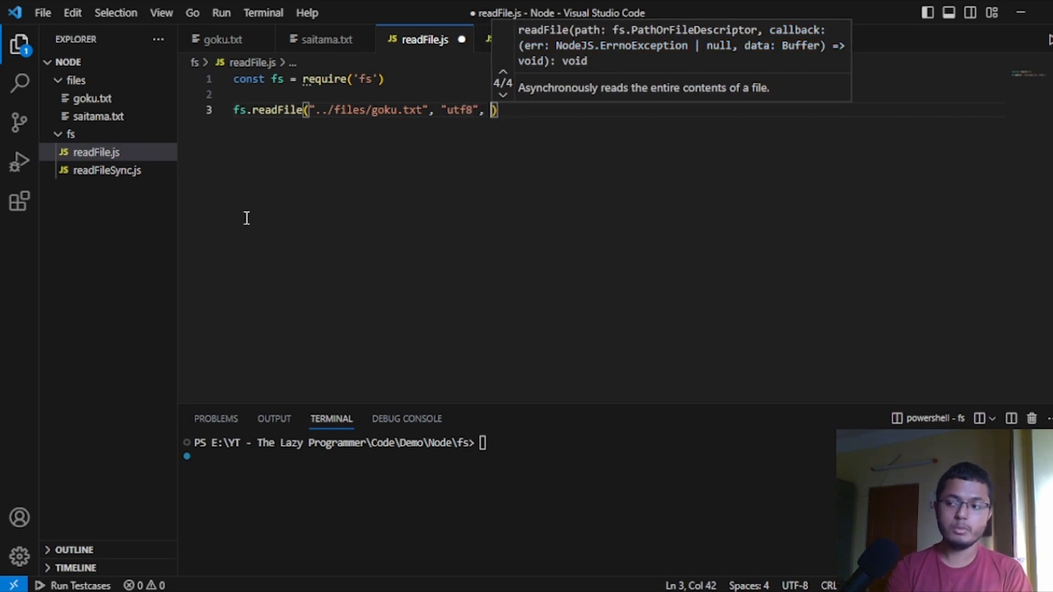
Add an (err, data) => { console.log(data) } callback to the readFile call
{"action": "type", "text": "(e"}
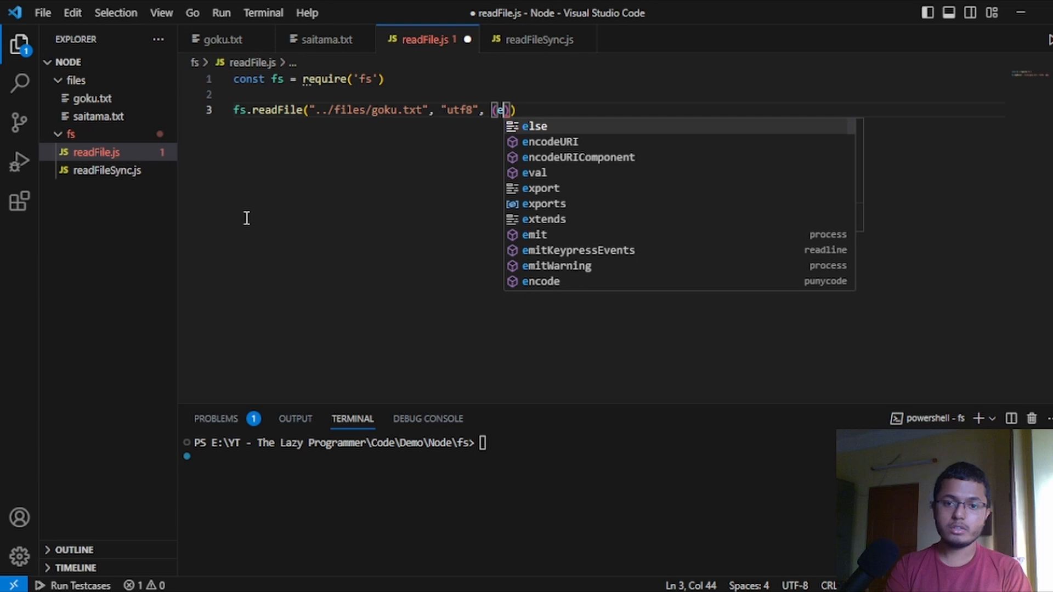
{"action": "type", "text": "rr,"}
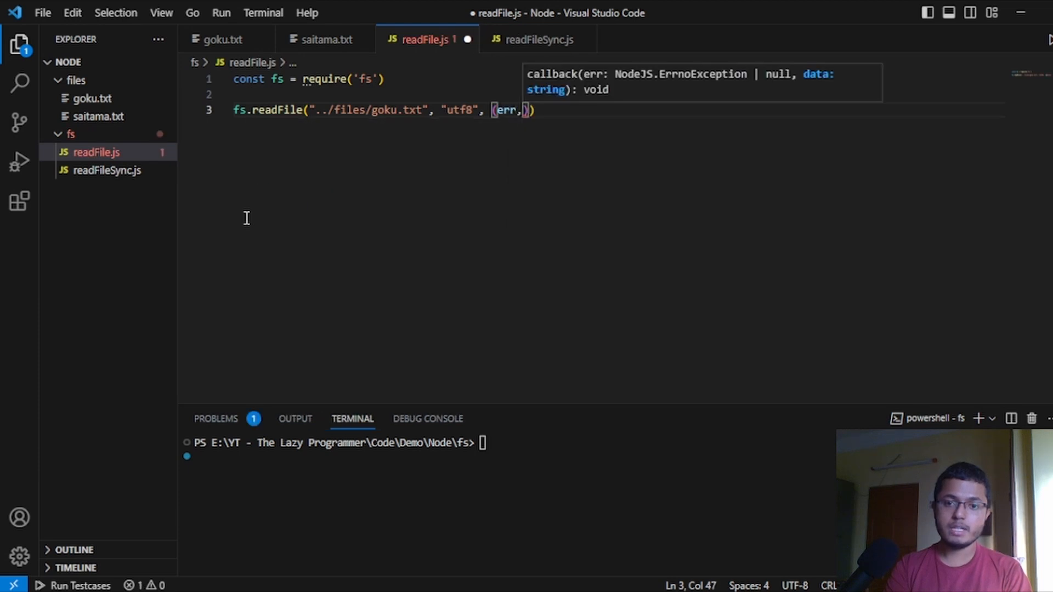
{"action": "type", "text": "data"}
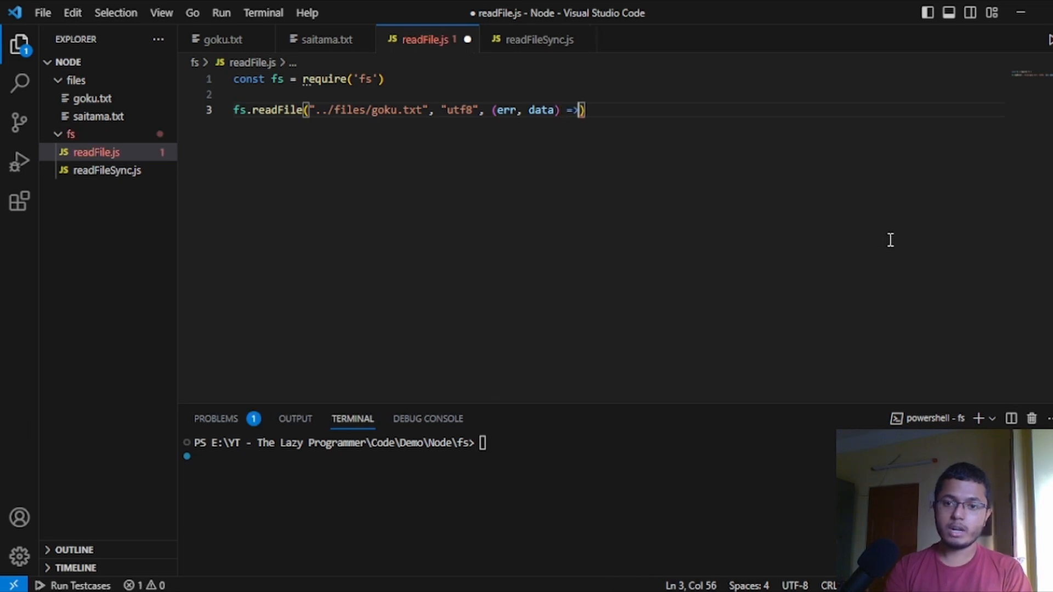
{"action": "type", "text": "conso"}
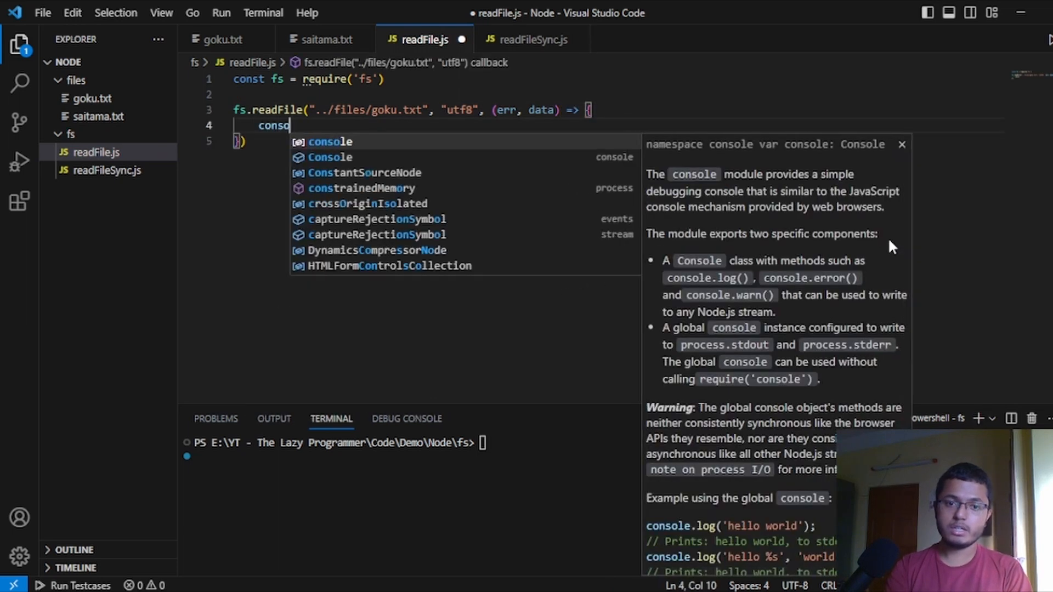
{"action": "type", "text": ".log"}
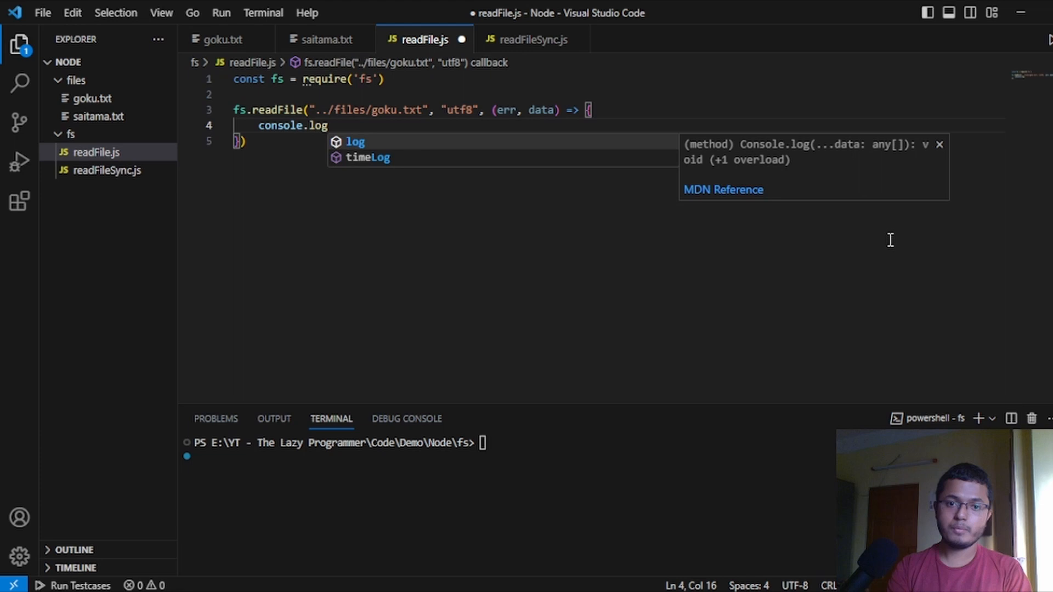
{"action": "type", "text": "(data"}
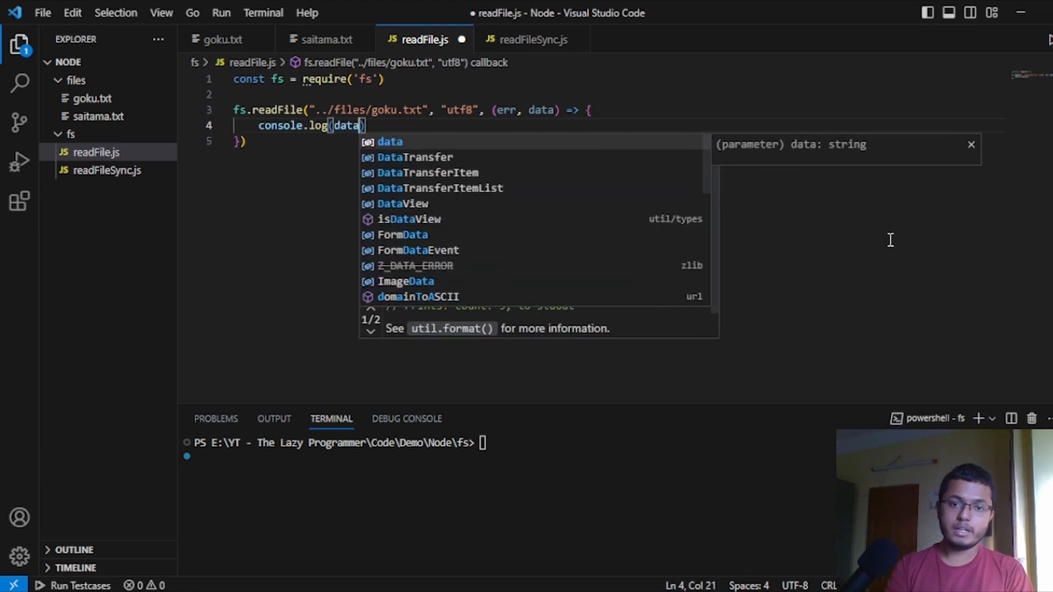
Save readFile.js and run node .\readFile.js so the terminal prints Goku is the strongest
{"action": "key", "text": "Ctrl+S"}
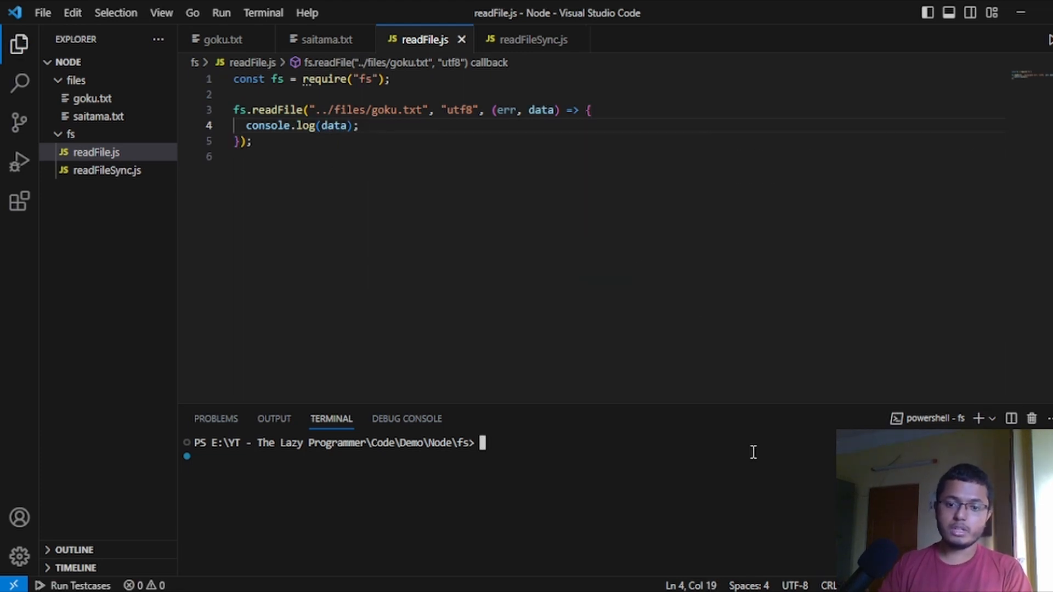
{"action": "type", "text": "n"}
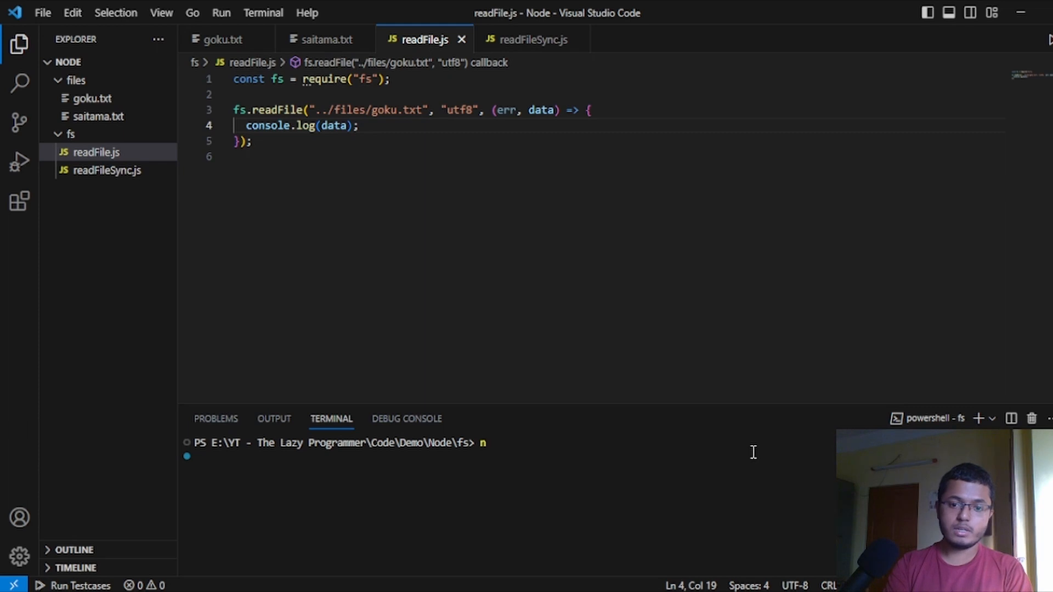
{"action": "type", "text": "ode r"}
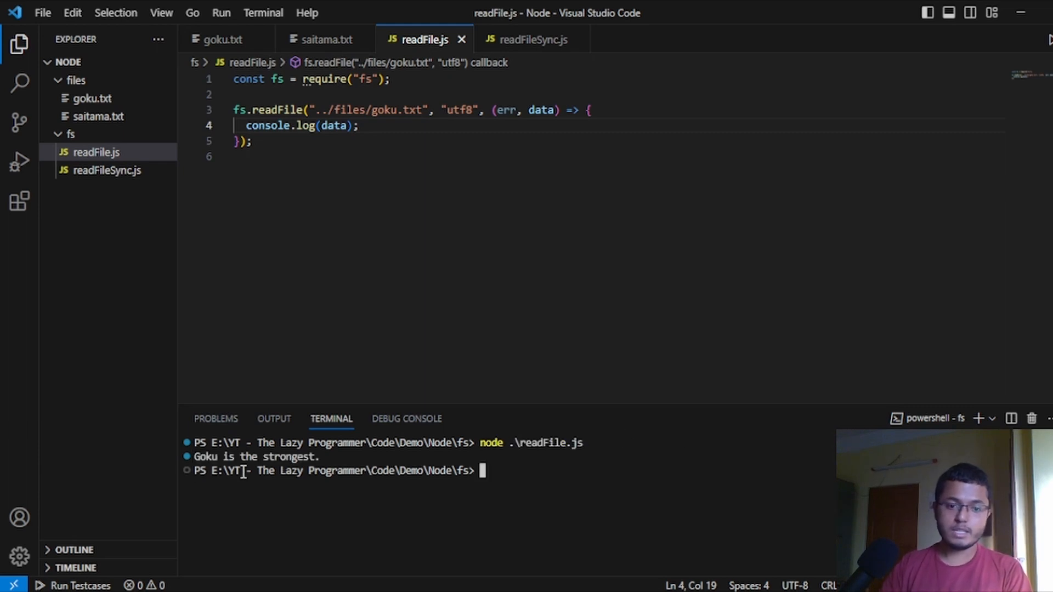
{"action": "mouse_move", "coordinate": [77, 80]}
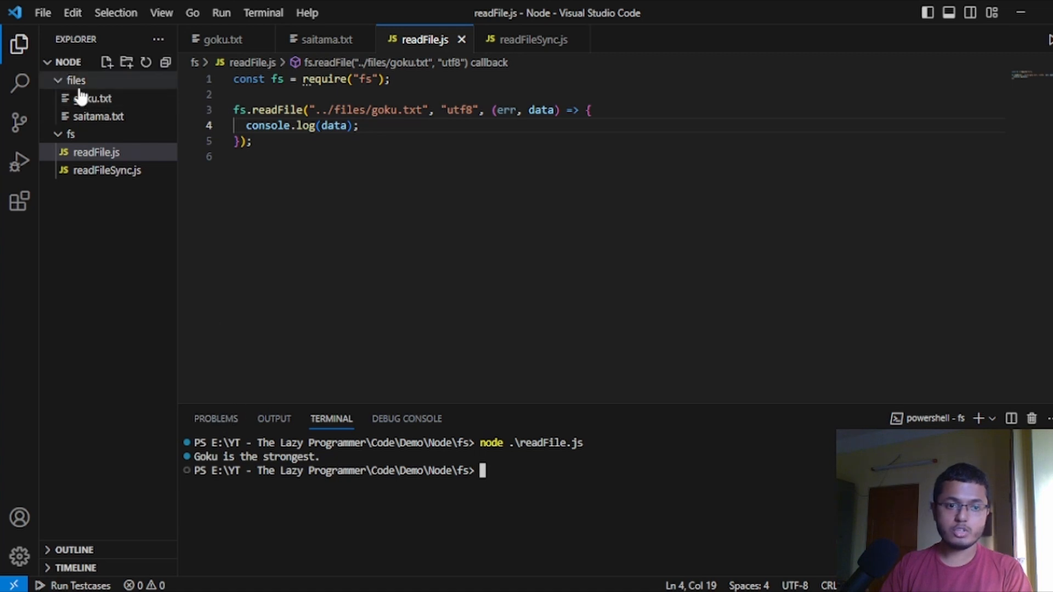
{"action": "left_click", "coordinate": [92, 98]}
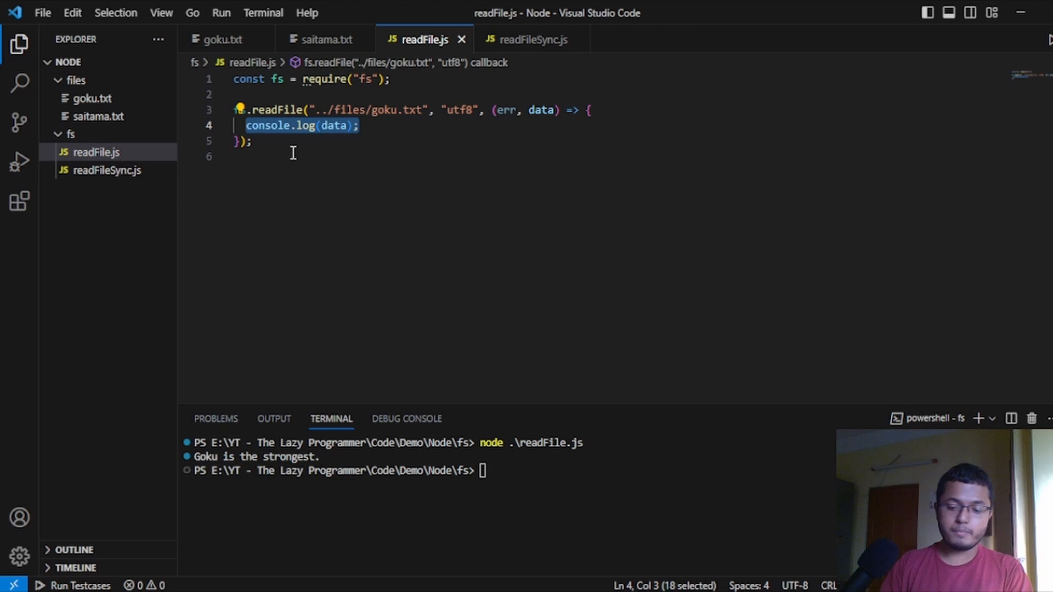
Add if (err) { console.log("Error: ", err); } inside the callback
{"action": "type", "text": "if ("}
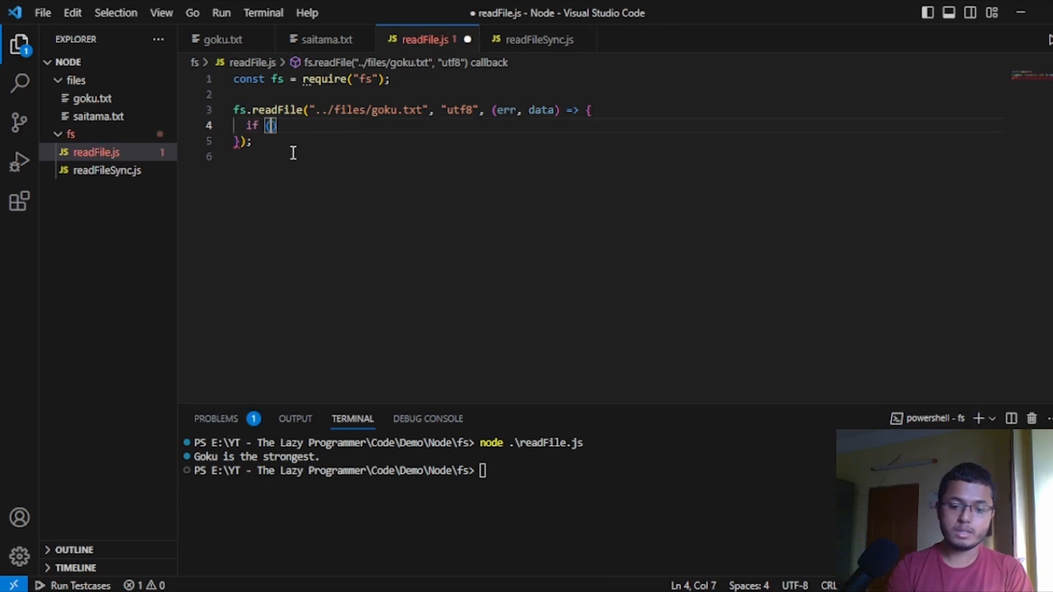
{"action": "type", "text": "err)"}
{"action": "type", "text": "console.log();"}
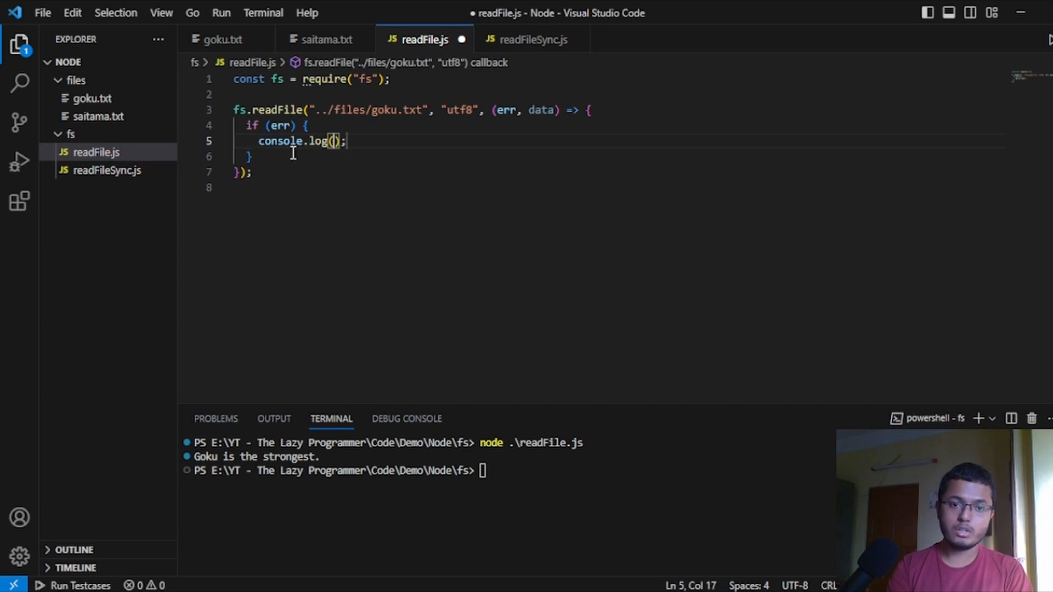
{"action": "type", "text": "er"}
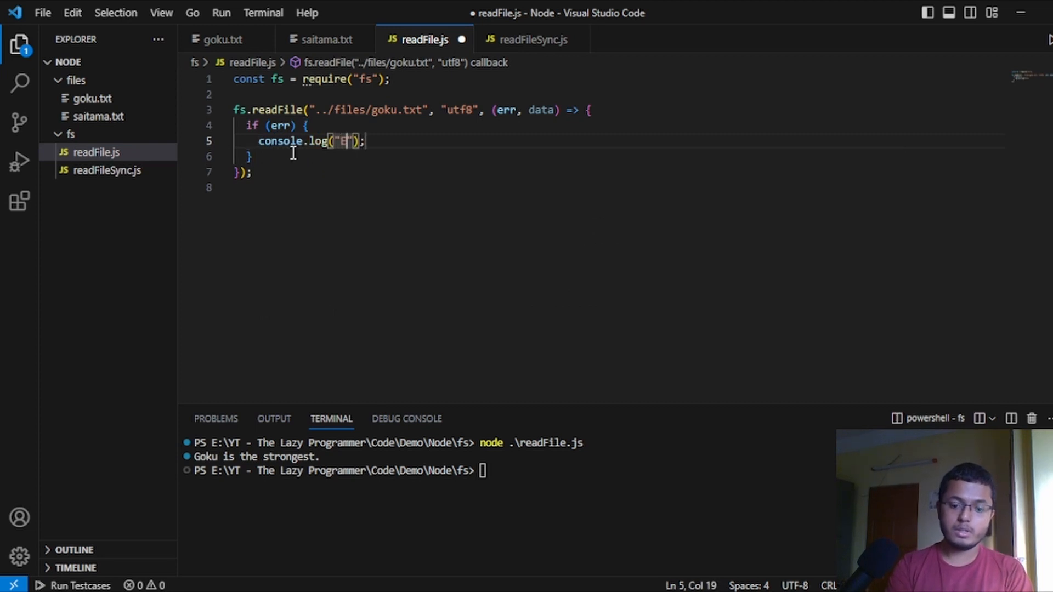
{"action": "type", "text": "Error:"}
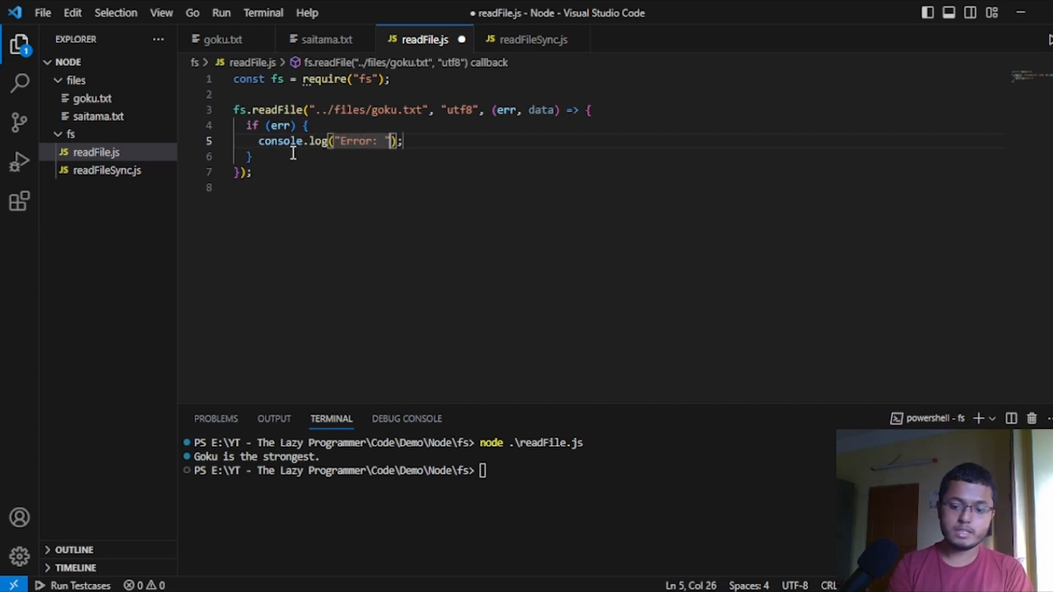
{"action": "type", "text": ", err"}
{"action": "left_click", "coordinate": [619, 156]}
{"action": "type", "text": " else {"}
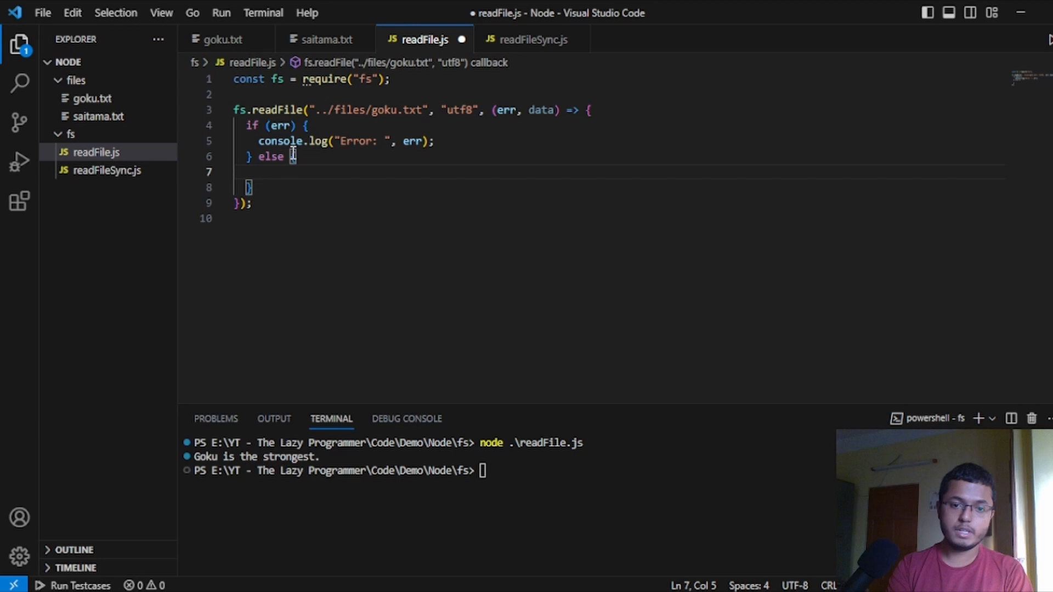
Add an else branch with console.log(data), save and rerun readFile.js
{"action": "type", "text": "lo"}
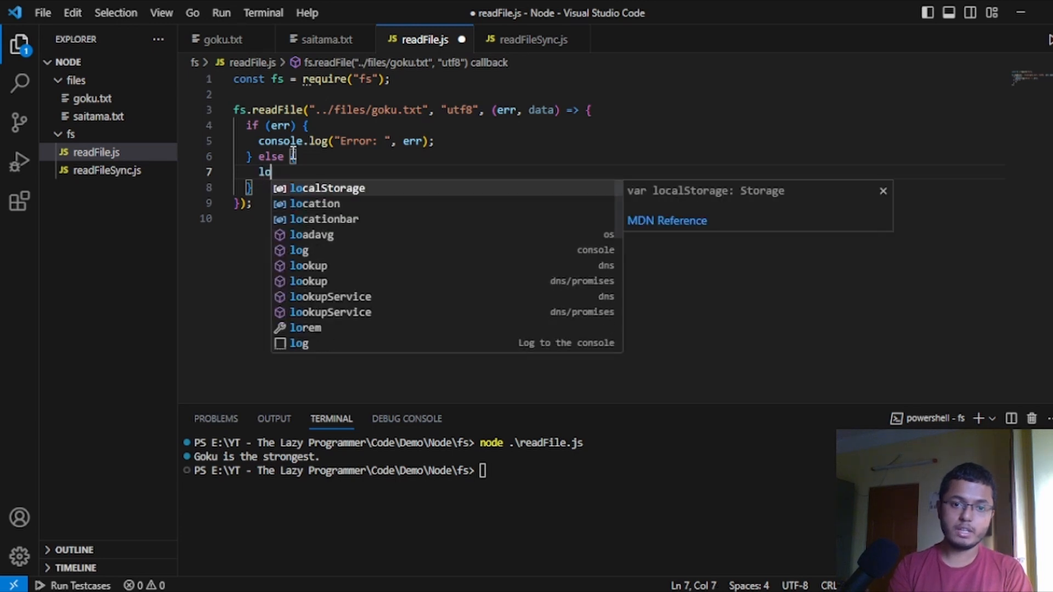
{"action": "type", "text": "console.log();"}
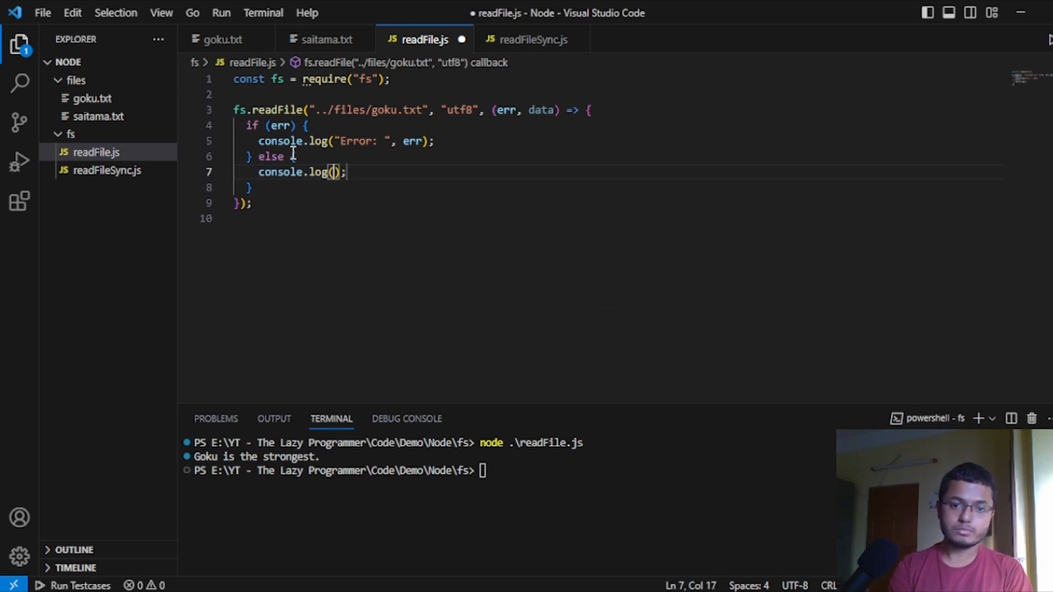
{"action": "type", "text": "data"}
{"action": "left_click", "coordinate": [344, 470]}
{"action": "type", "text": "node .\\readFile.js"}
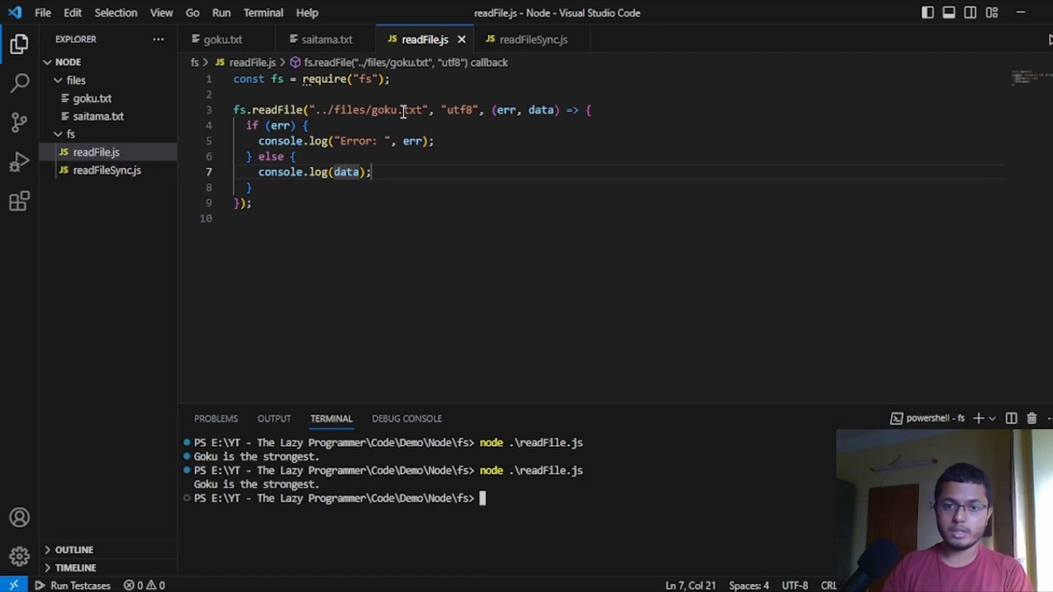
Misspell the path as gokuu.txt, rerun to see the ENOENT error, then restore goku.txt
{"action": "type", "text": "u"}
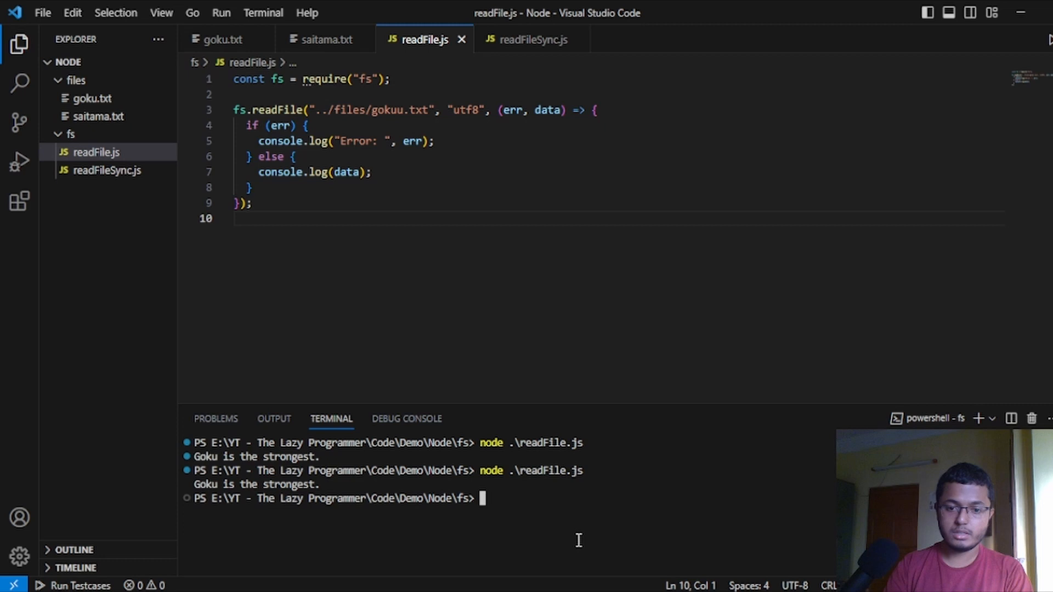
{"action": "key", "text": "Enter"}
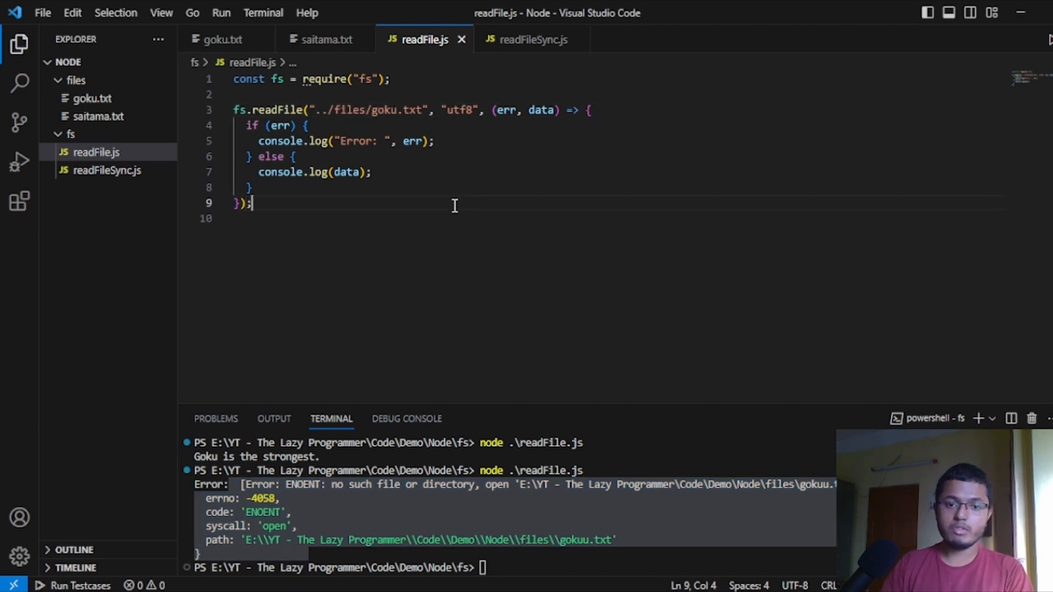
{"action": "mouse_move", "coordinate": [538, 268]}
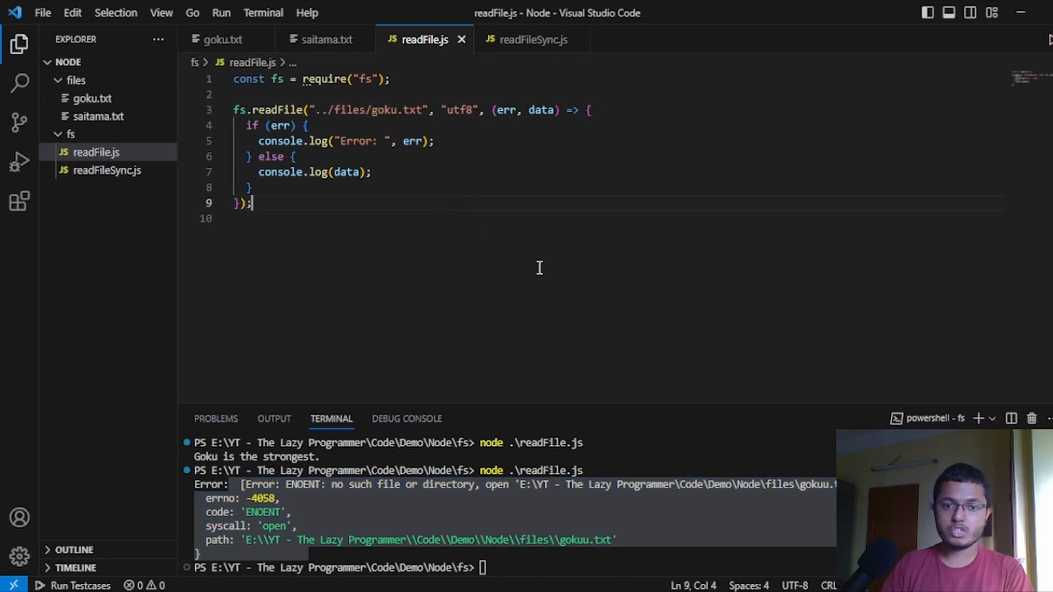
{"action": "key", "text": "Enter"}
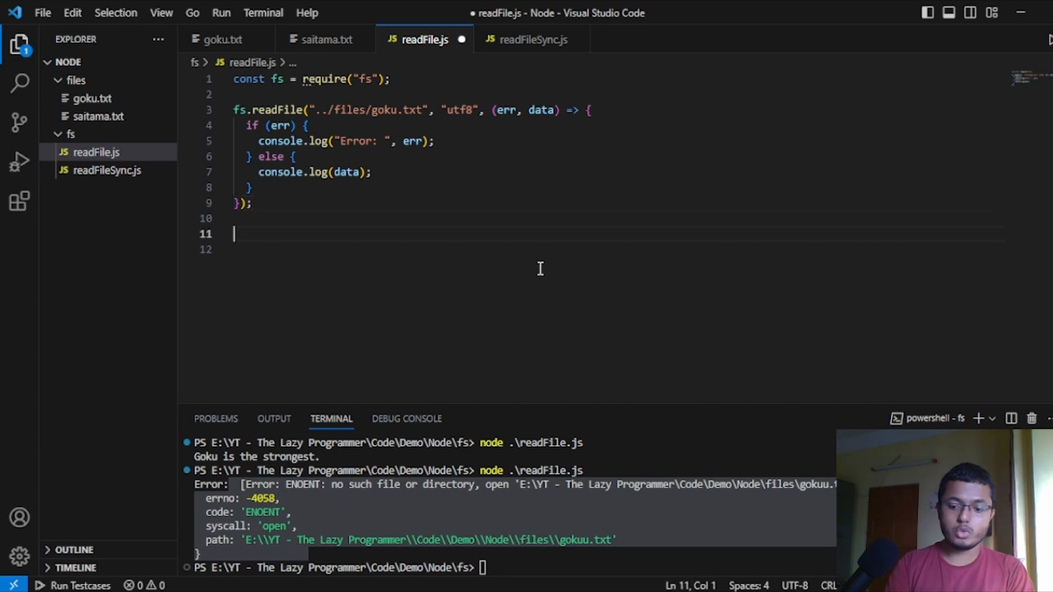
Write console.log("Vegeta disagrees!"); after the readFile call, save, and enter node .\readFile.js
{"action": "type", "text": "console.log();"}
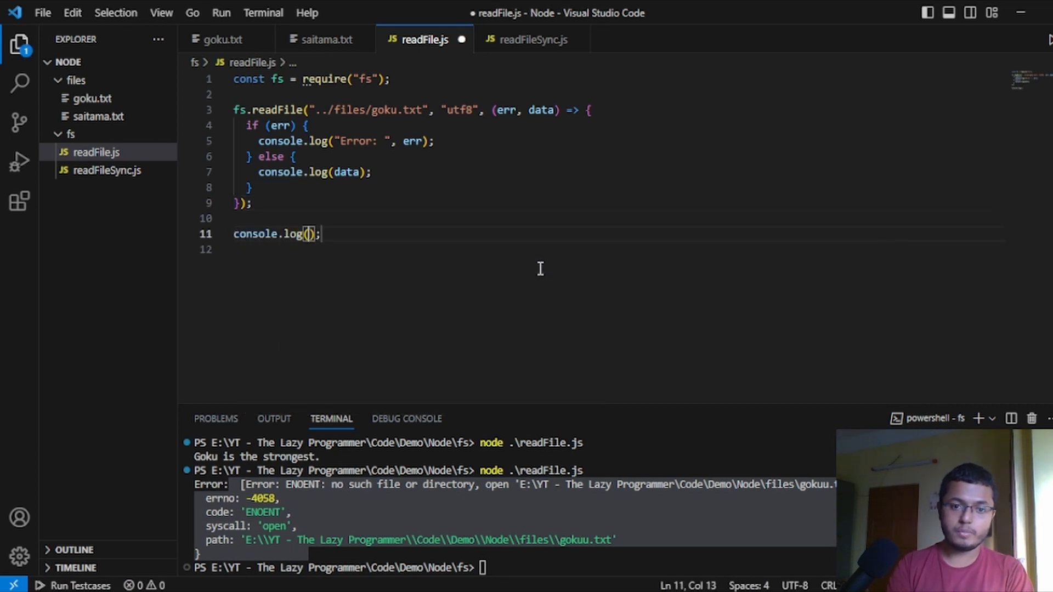
{"action": "type", "text": "\"\""}
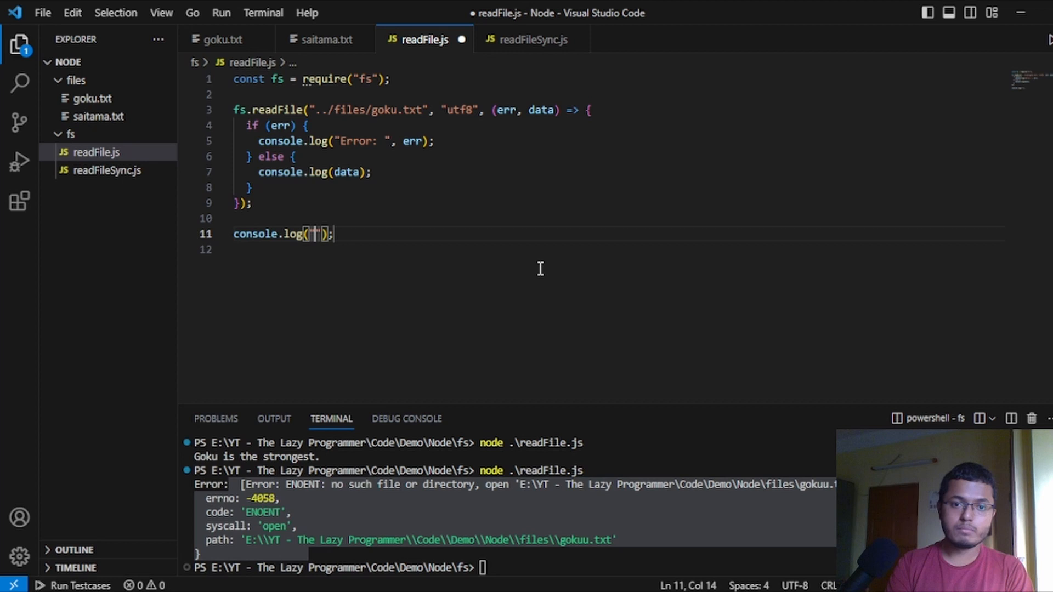
{"action": "type", "text": "\\"}
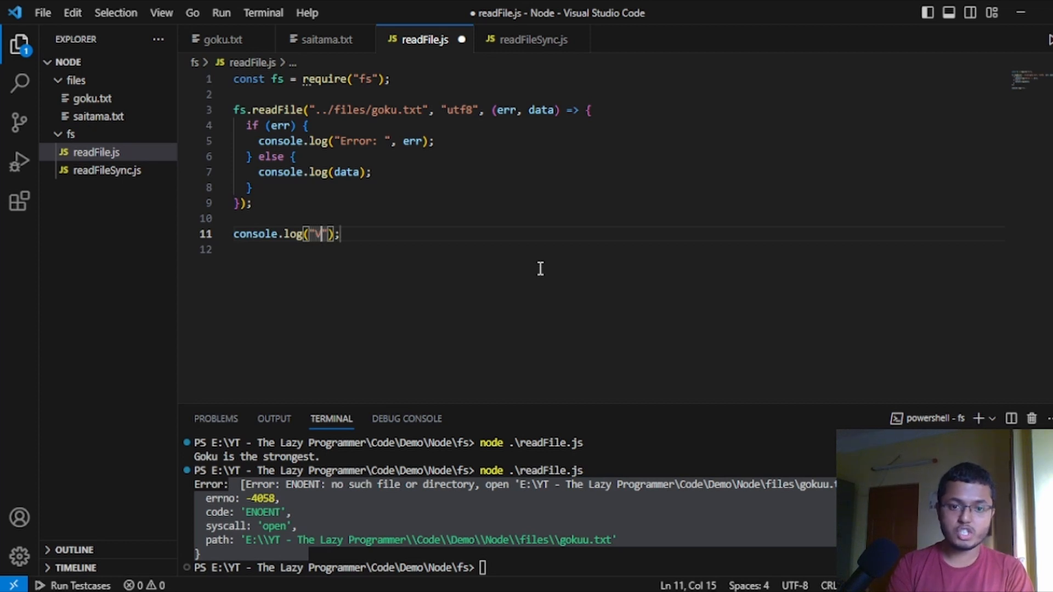
{"action": "type", "text": "Vegeta dis"}
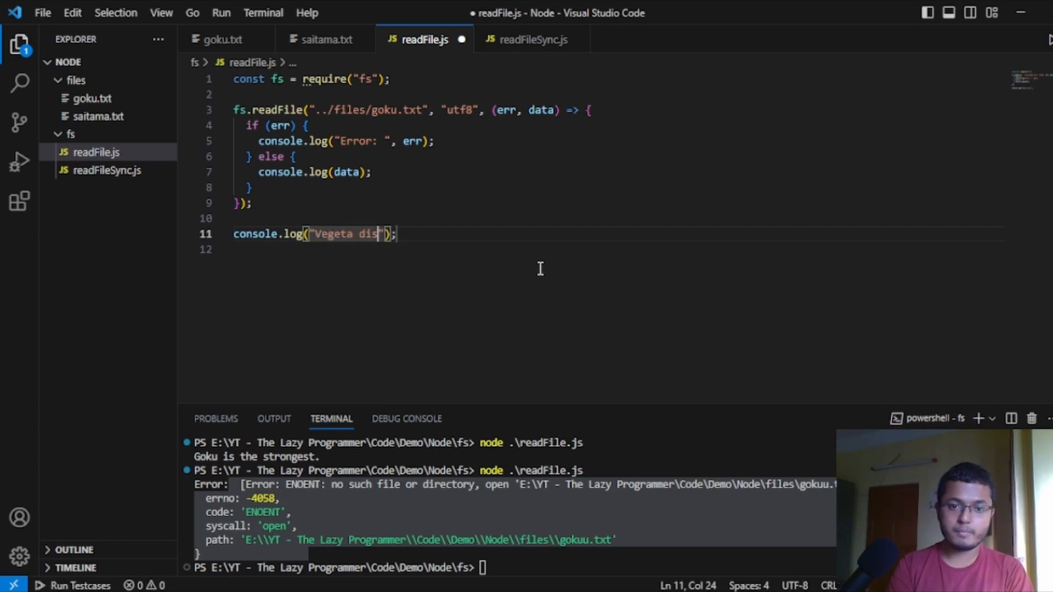
{"action": "type", "text": "agrees"}
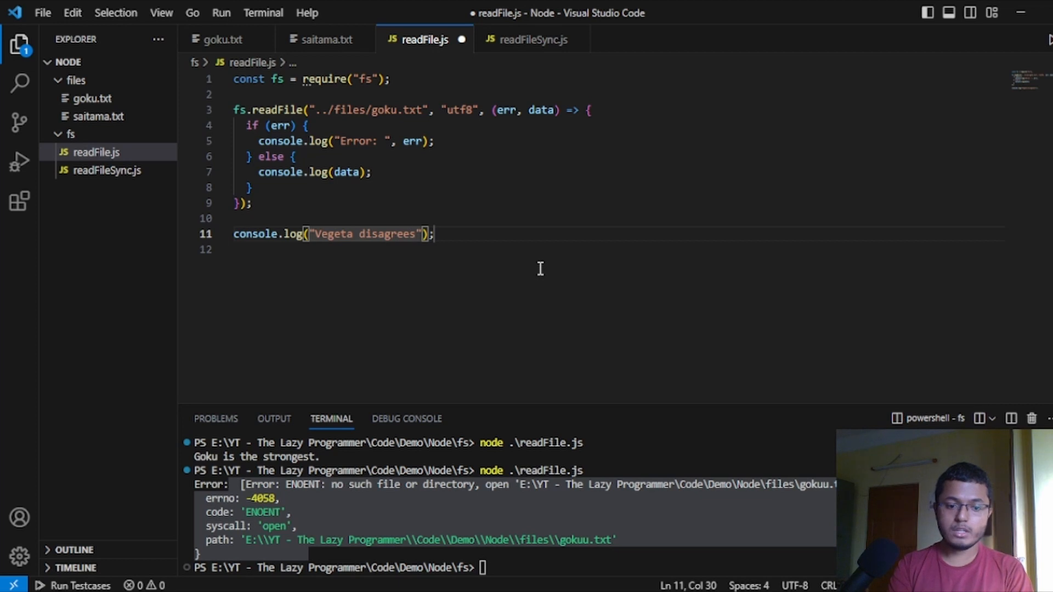
{"action": "type", "text": "!"}
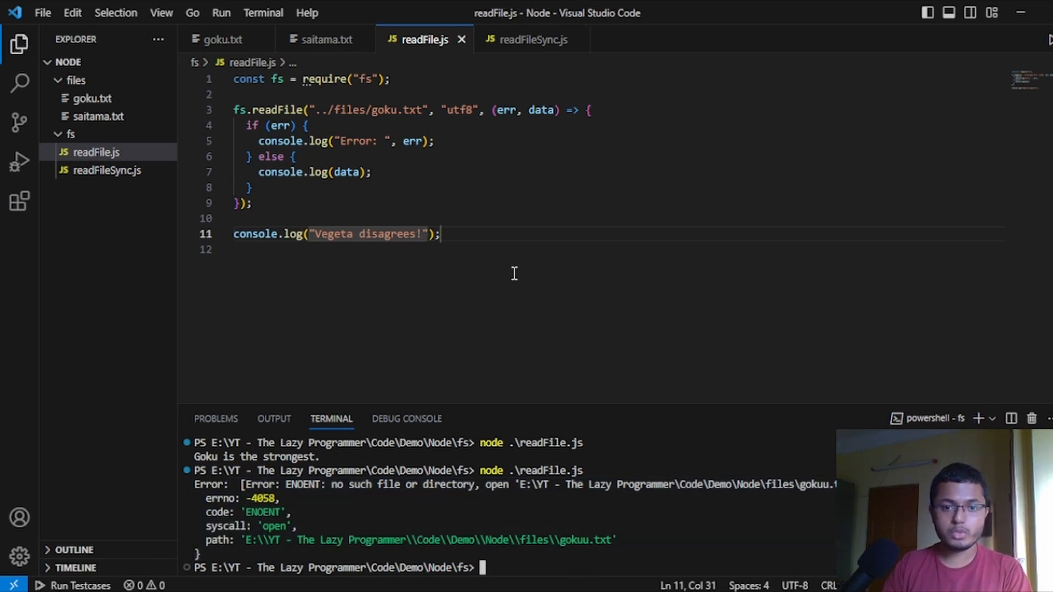
{"action": "mouse_move", "coordinate": [240, 132]}
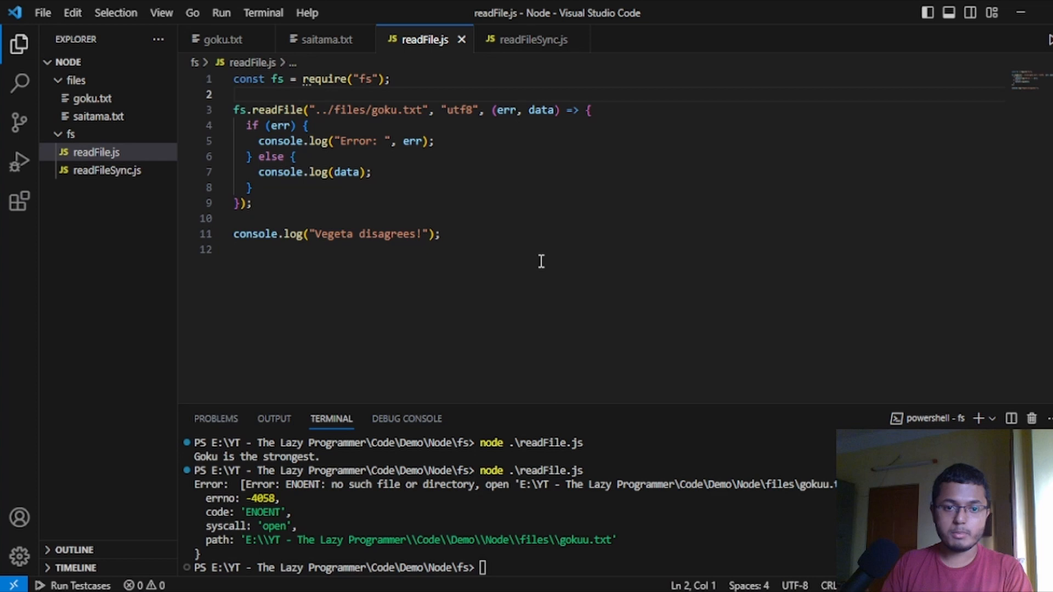
{"action": "type", "text": "node .\\readFile.js"}
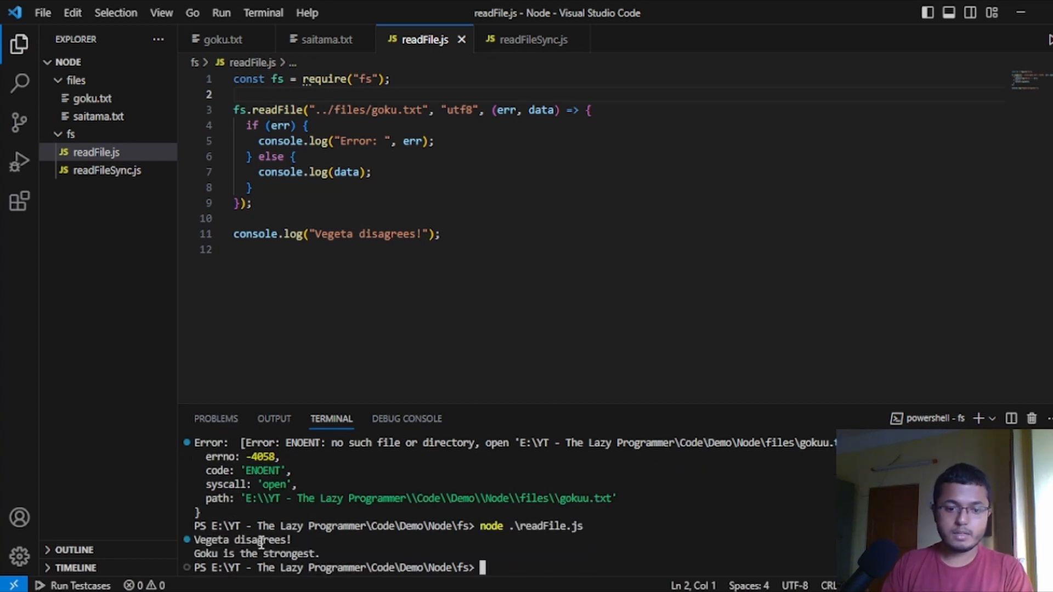
Highlight the goku.txt output and the readFile block to show Vegeta disagrees! prints first
{"action": "double_click", "coordinate": [231, 540]}
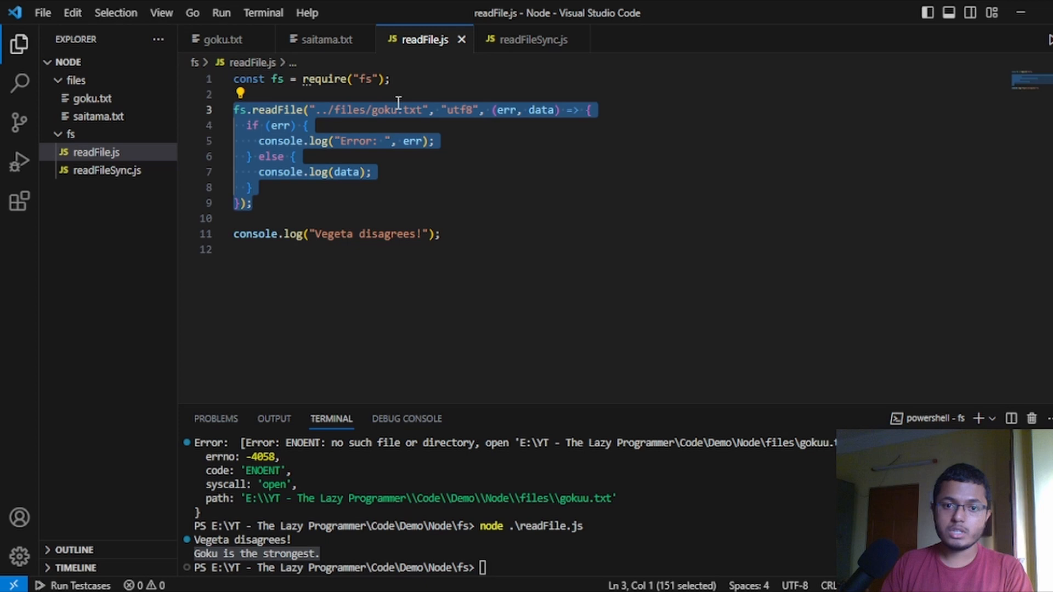
{"action": "mouse_move", "coordinate": [348, 275]}
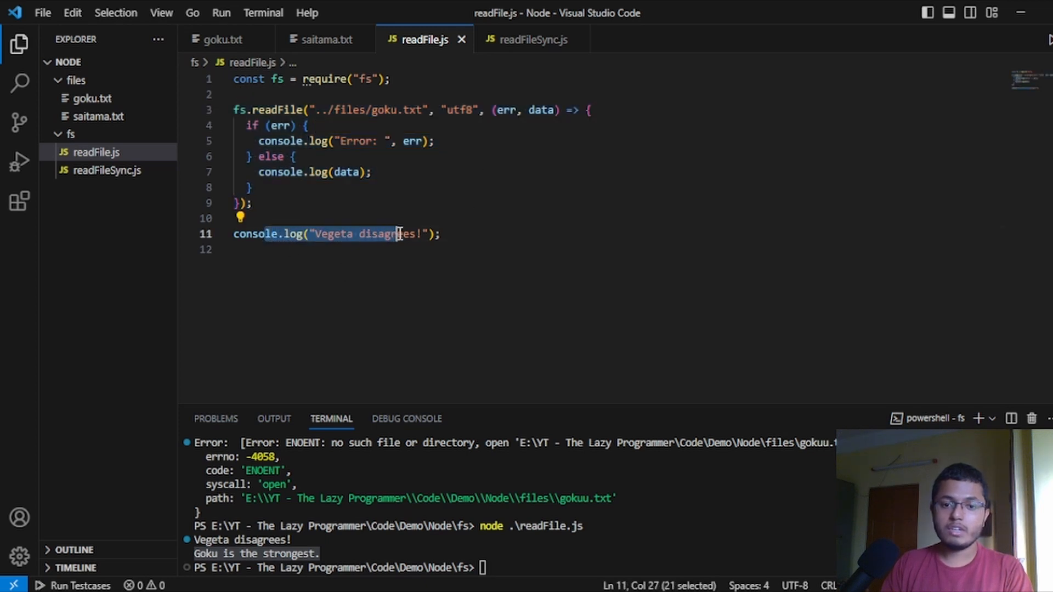
{"action": "left_click", "coordinate": [468, 235]}
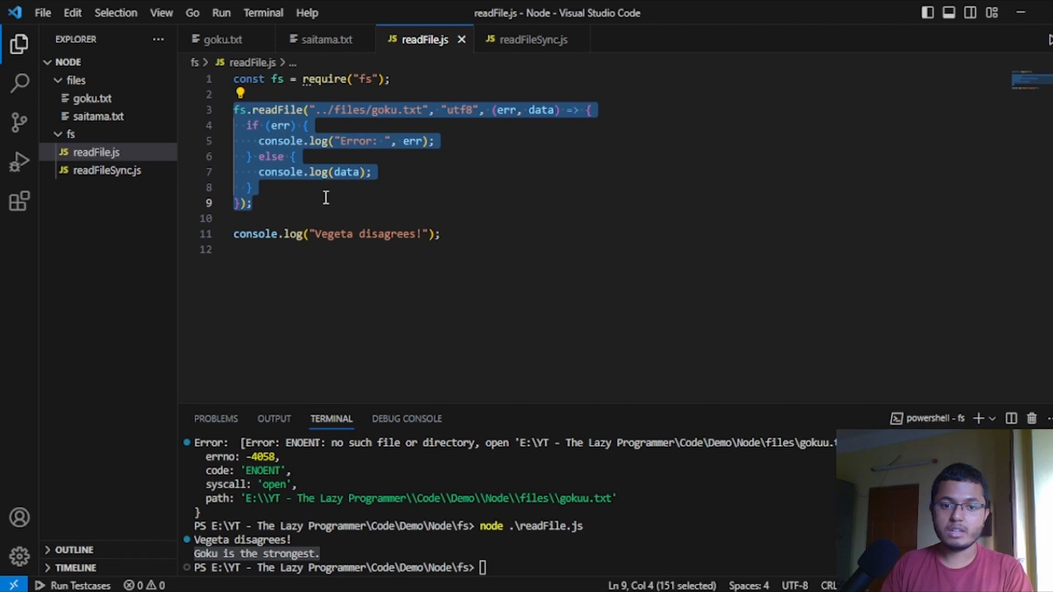
{"action": "mouse_move", "coordinate": [403, 541]}
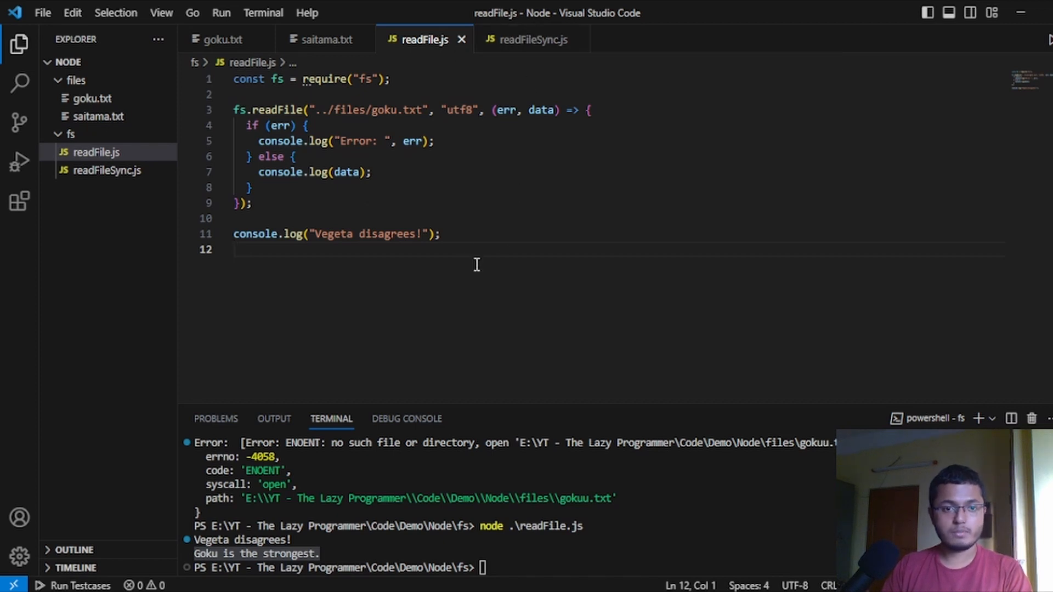
In readFileSync.js make the callback read saitama.txt and log "Genos agrees."
{"action": "key", "text": "ctrl+a"}
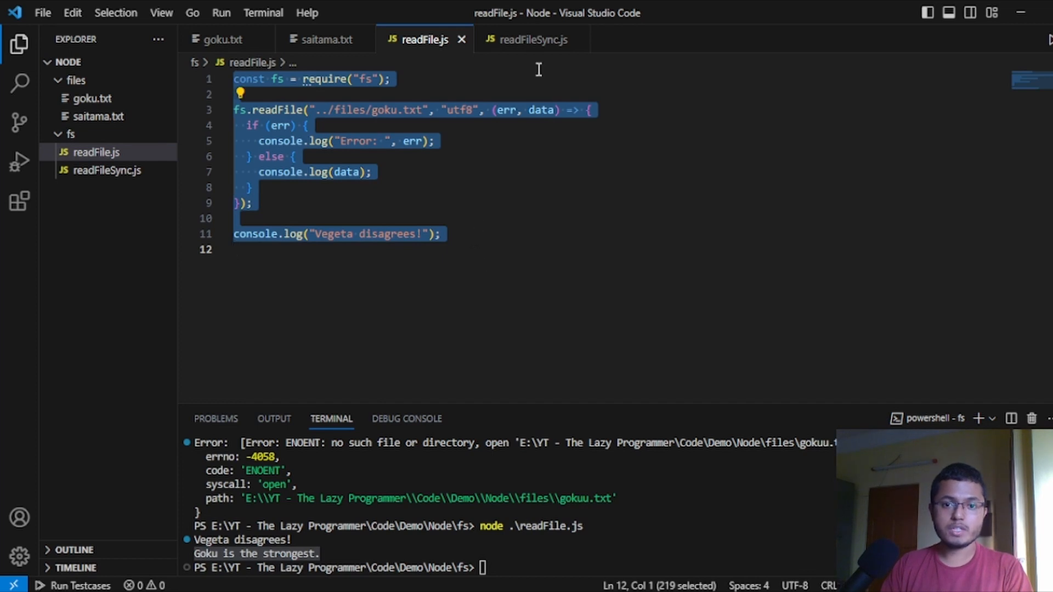
{"action": "left_click", "coordinate": [532, 39]}
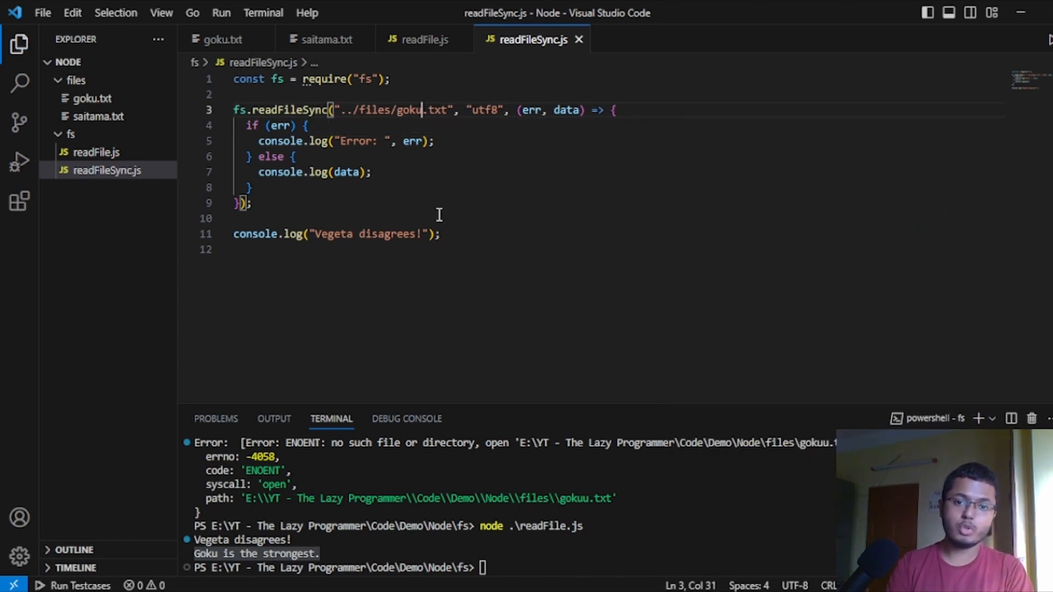
{"action": "type", "text": "saitama"}
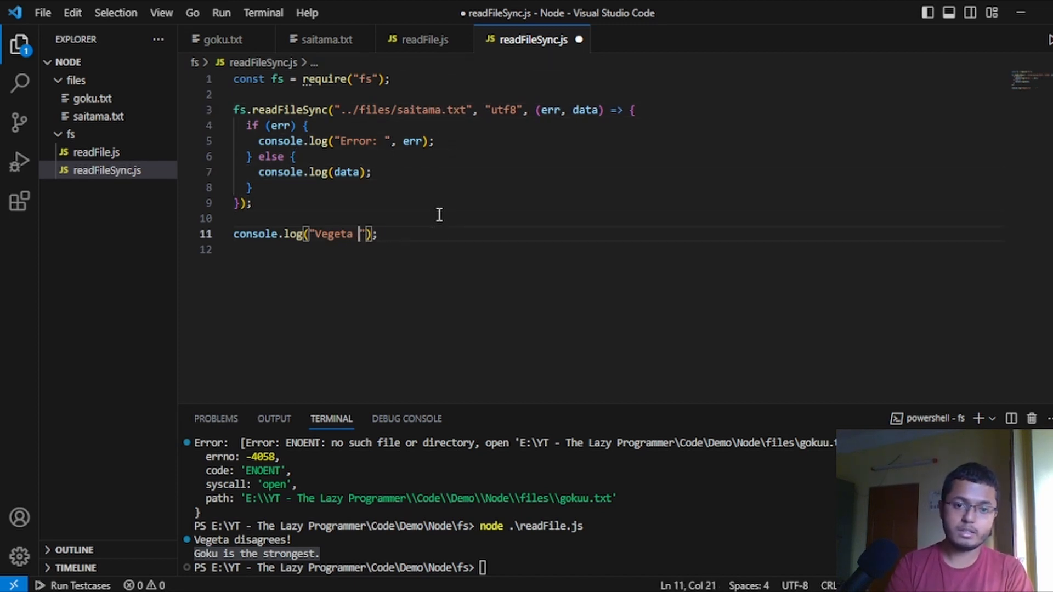
{"action": "type", "text": "Genos"}
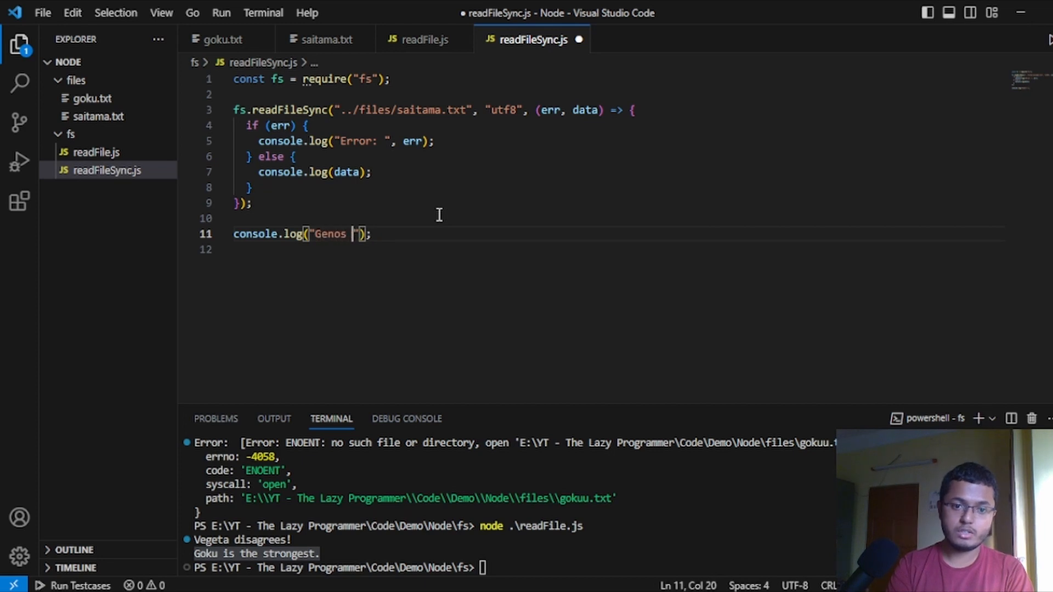
{"action": "type", "text": "agre"}
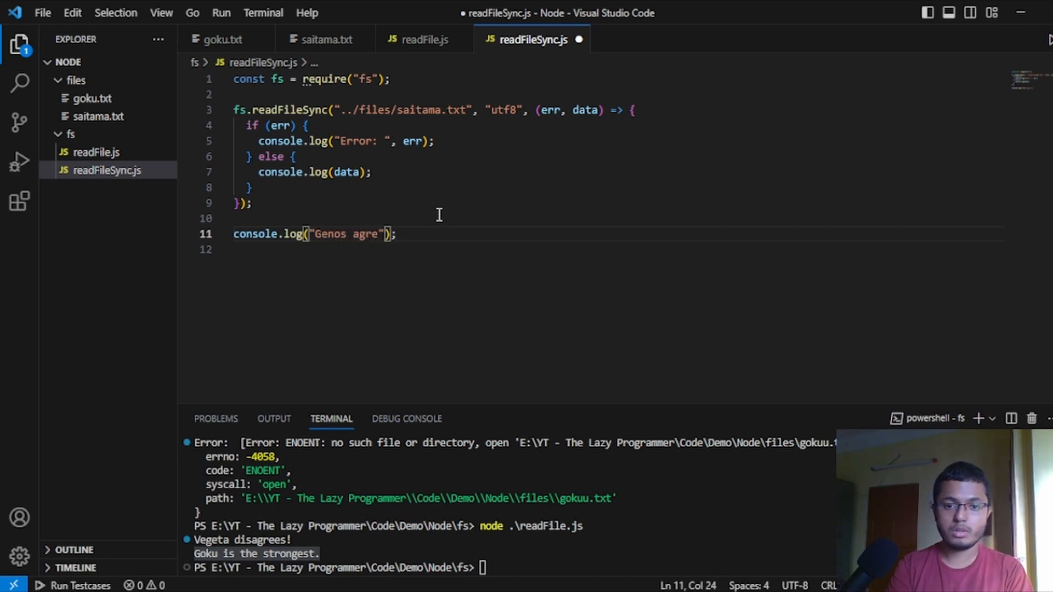
{"action": "type", "text": "es."}
{"action": "left_click", "coordinate": [514, 568]}
{"action": "type", "text": "node .\\readFileSync.js"}
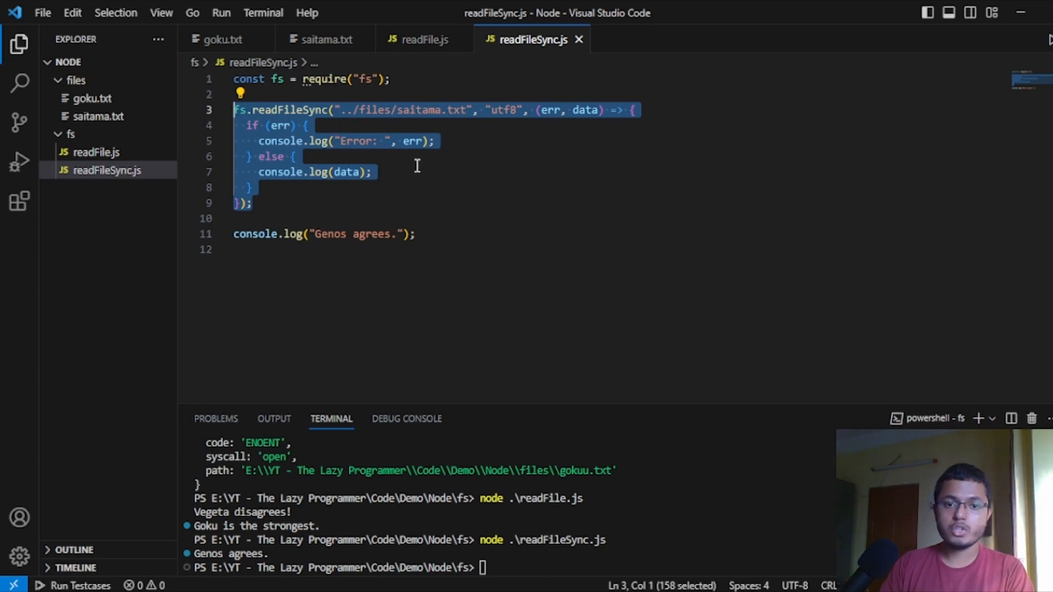
Replace the callback code with const data = fs.readFileSync("")
{"action": "left_click", "coordinate": [270, 156]}
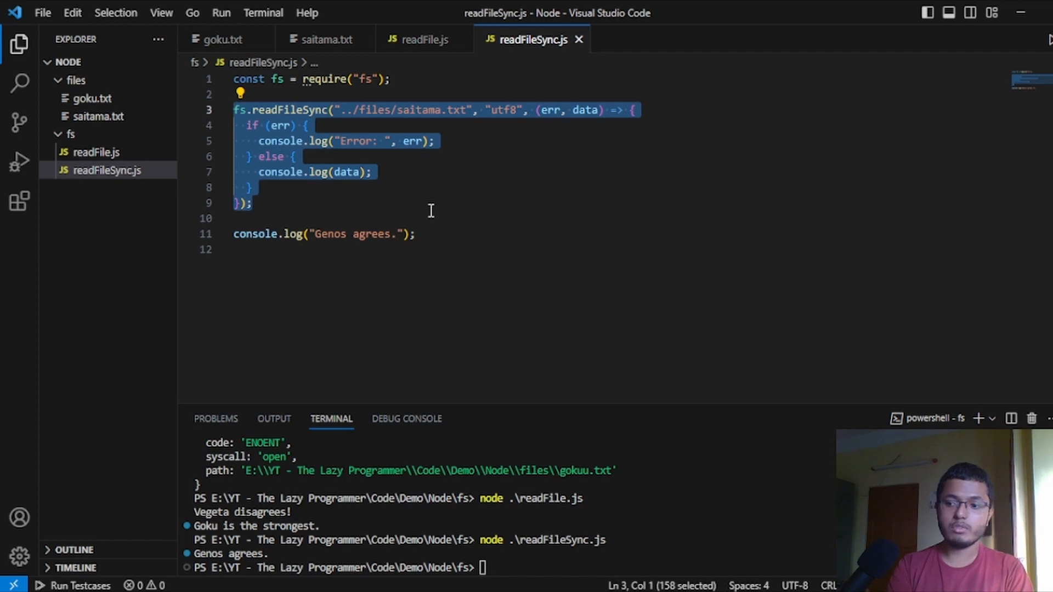
{"action": "type", "text": "c"}
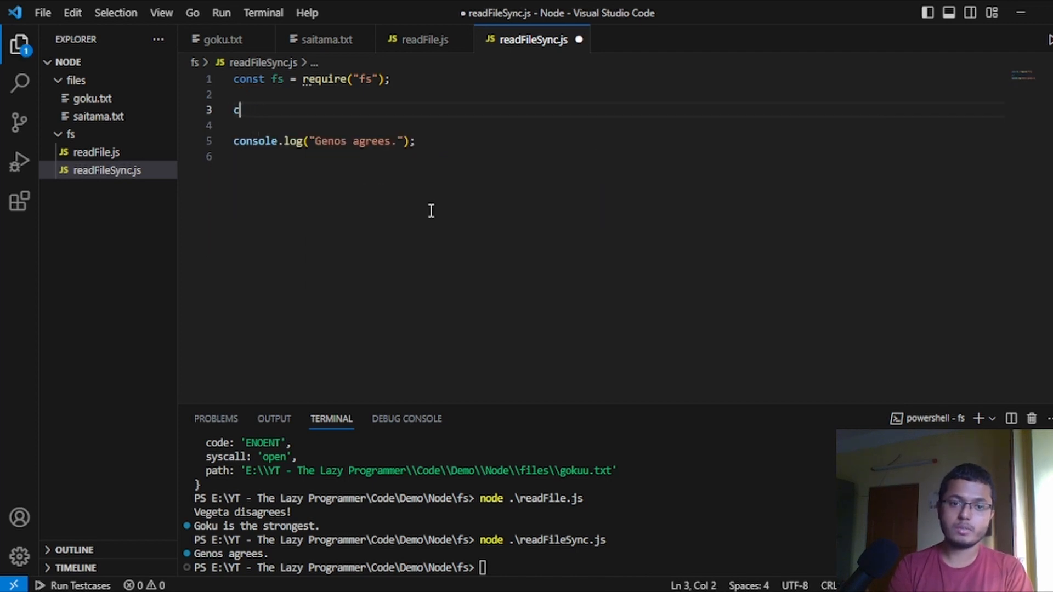
{"action": "type", "text": "onst data"}
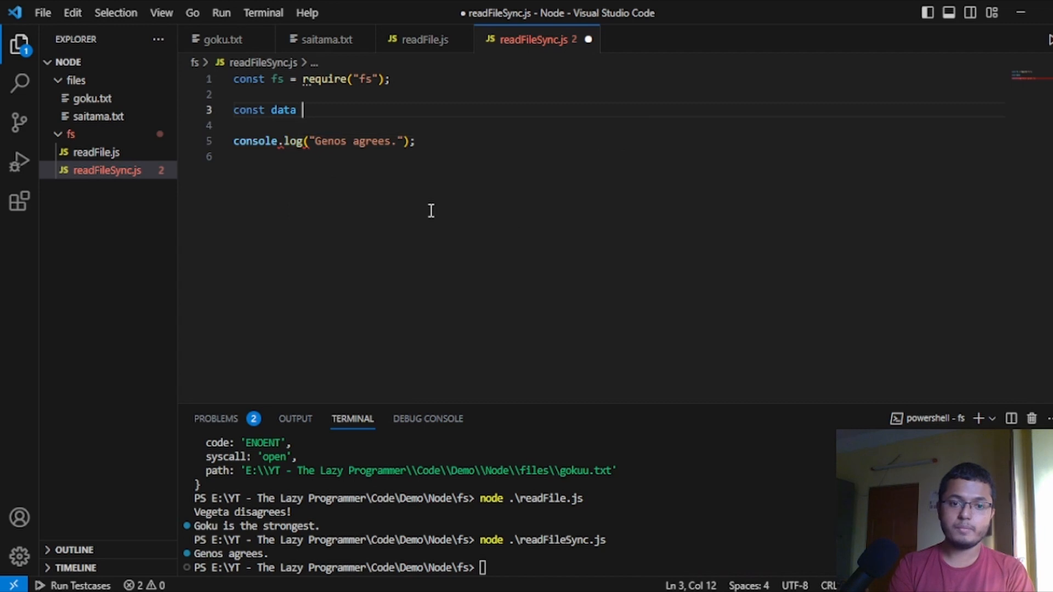
{"action": "type", "text": "= read"}
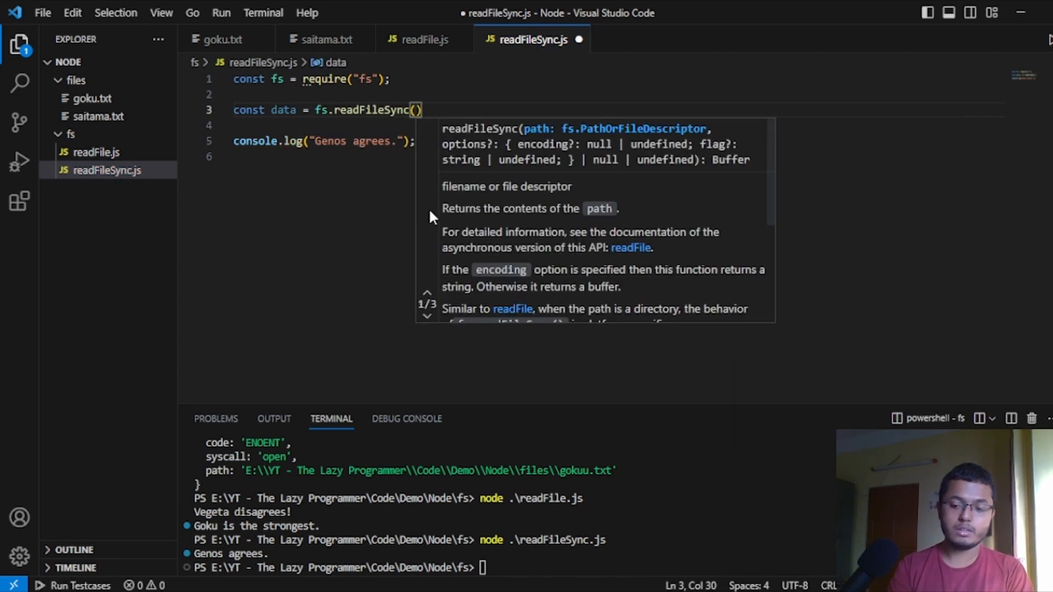
{"action": "type", "text": "\"\""}
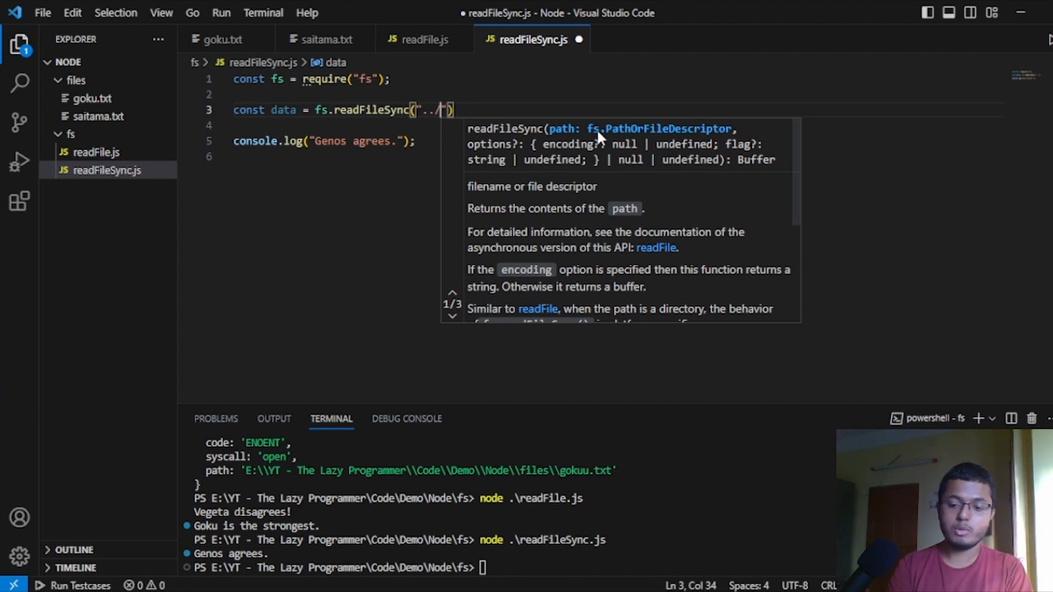
Give readFileSync the ../saitama.txt path and "utf8", then log data below it and save
{"action": "type", "text": "saitama"}
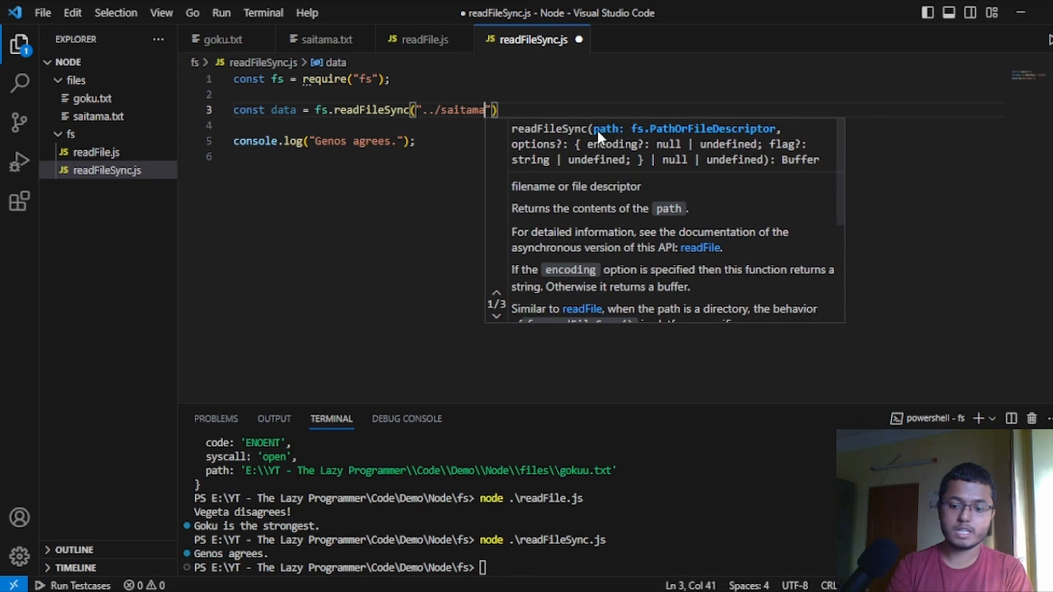
{"action": "type", "text": ".txt\","}
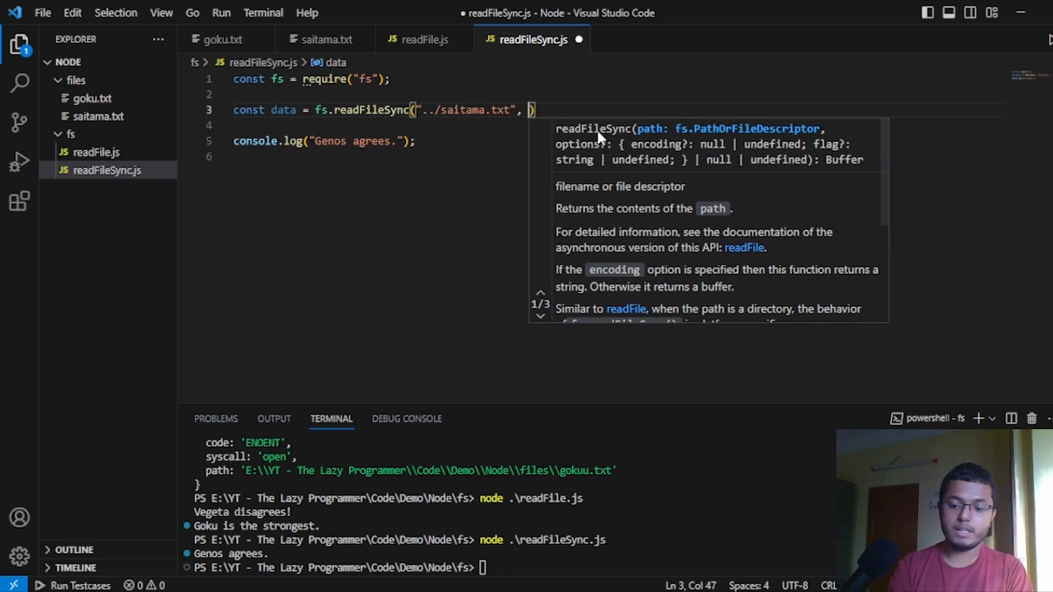
{"action": "type", "text": "\"\""}
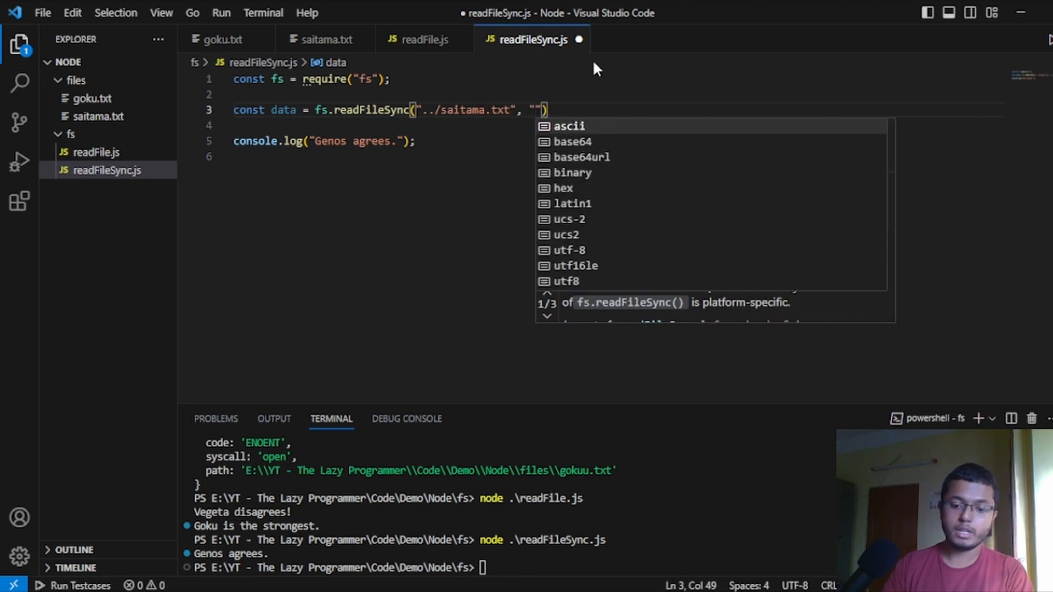
{"action": "type", "text": "utf8"}
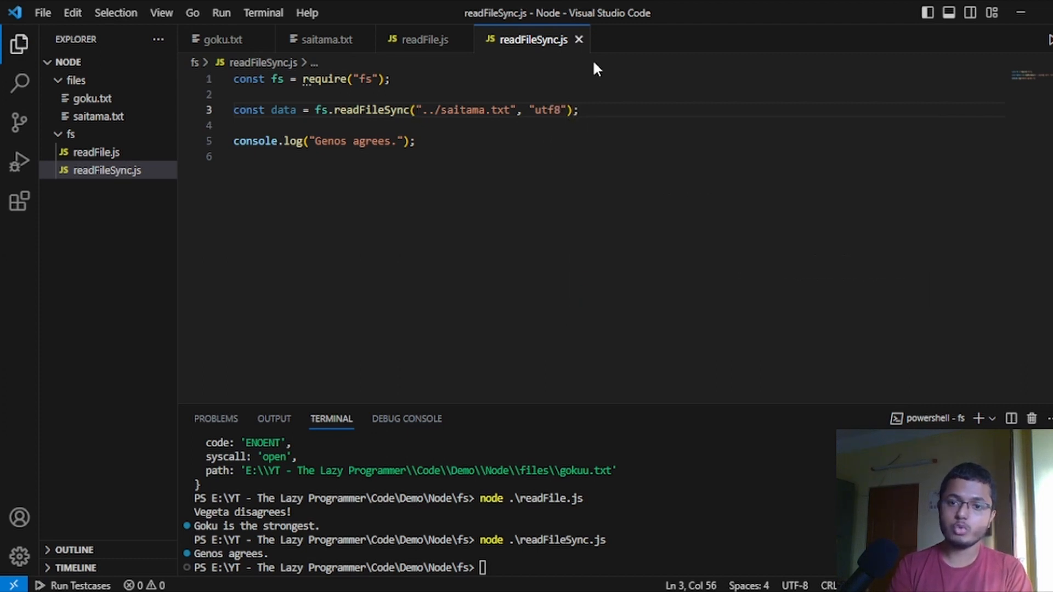
{"action": "key", "text": "Enter"}
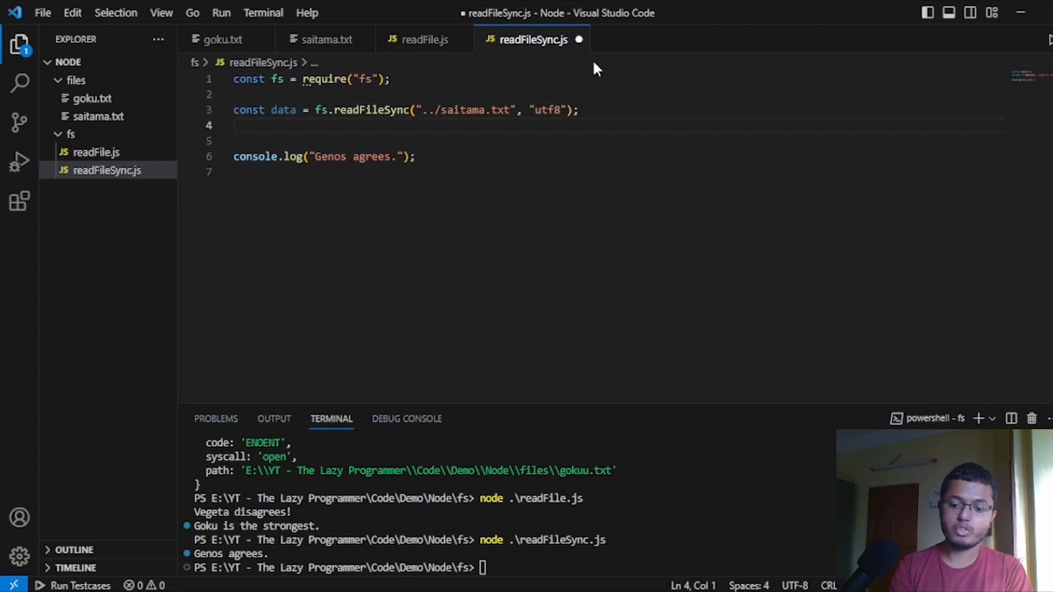
{"action": "type", "text": "console.log(data);"}
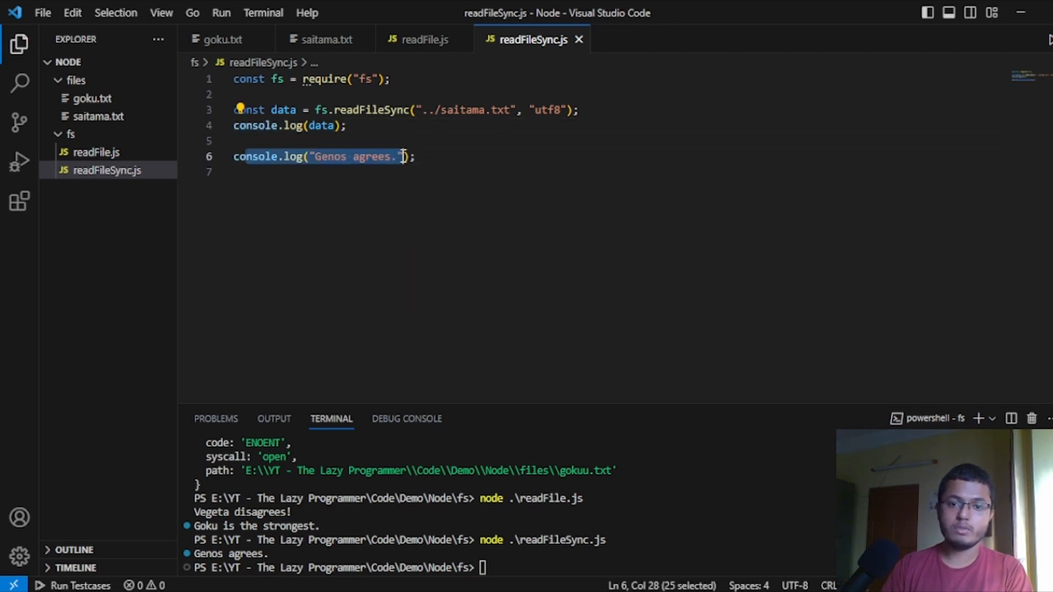
Run readFileSync.js, fix the path to ../files/saitama.txt after the ENOENT error, and rerun
{"action": "type", "text": "node .\\readFileSync.js"}
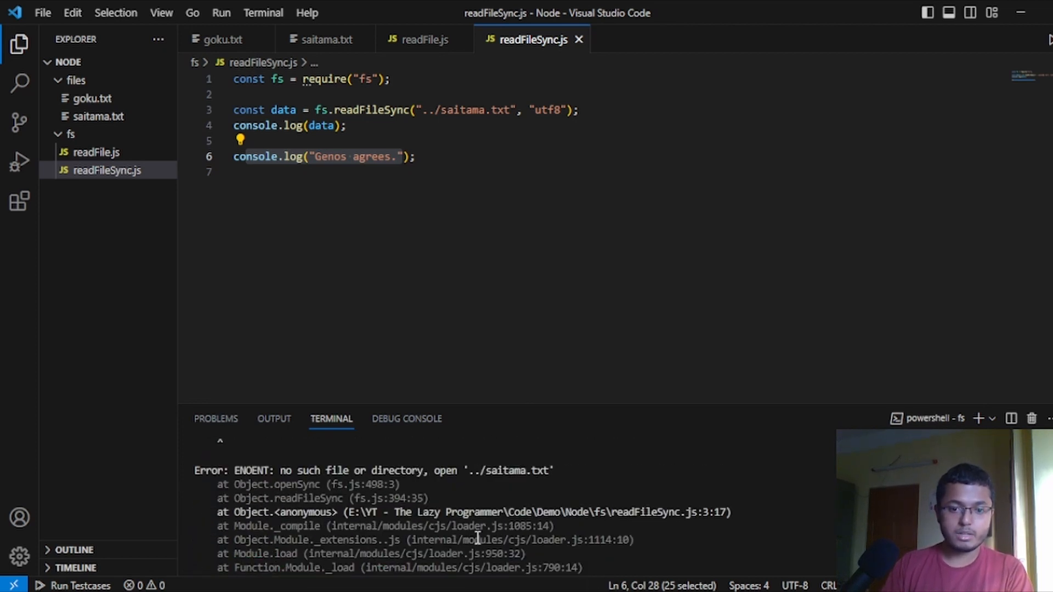
{"action": "mouse_move", "coordinate": [94, 151]}
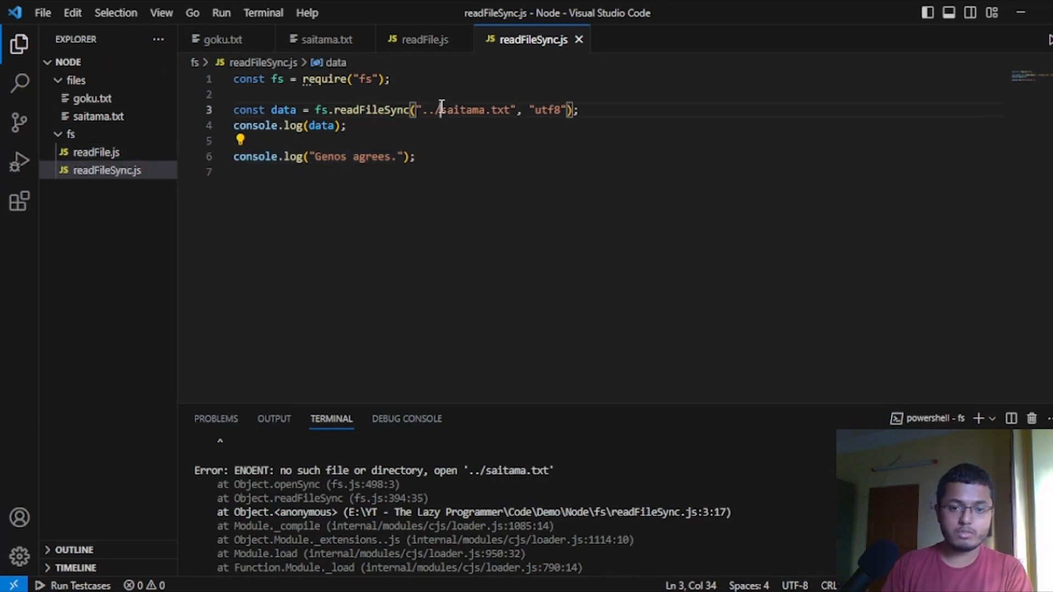
{"action": "type", "text": "files/"}
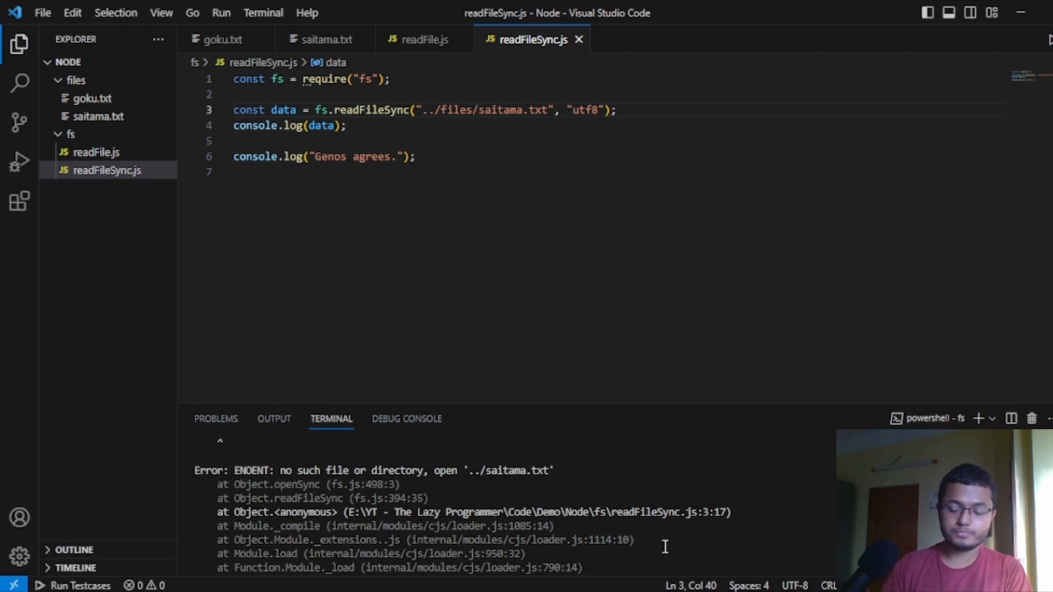
{"action": "type", "text": "node .\\readFileSync.js"}
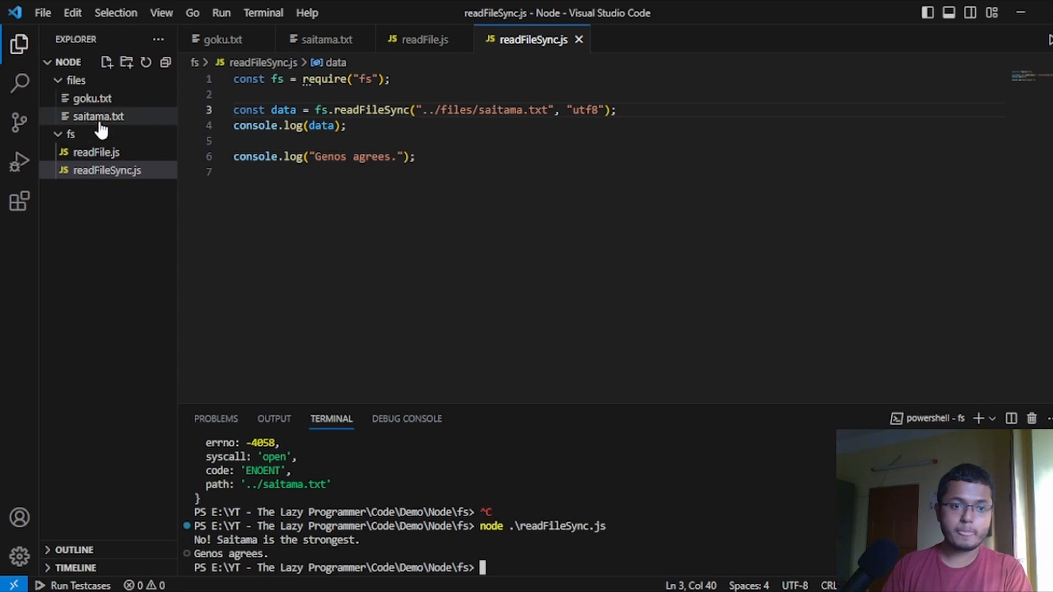
{"action": "left_click", "coordinate": [99, 116]}
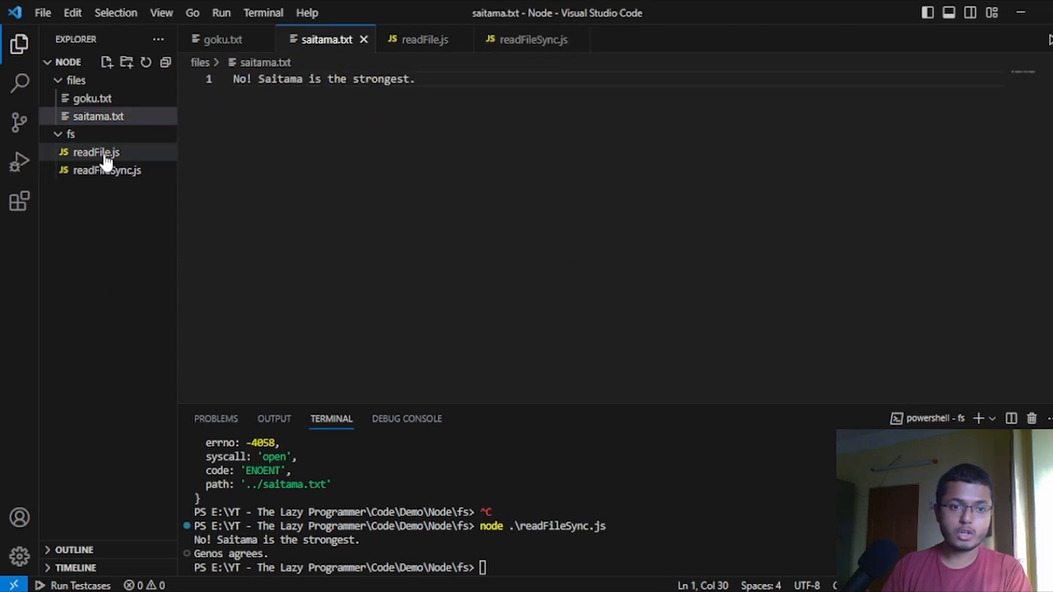
{"action": "left_click", "coordinate": [107, 170]}
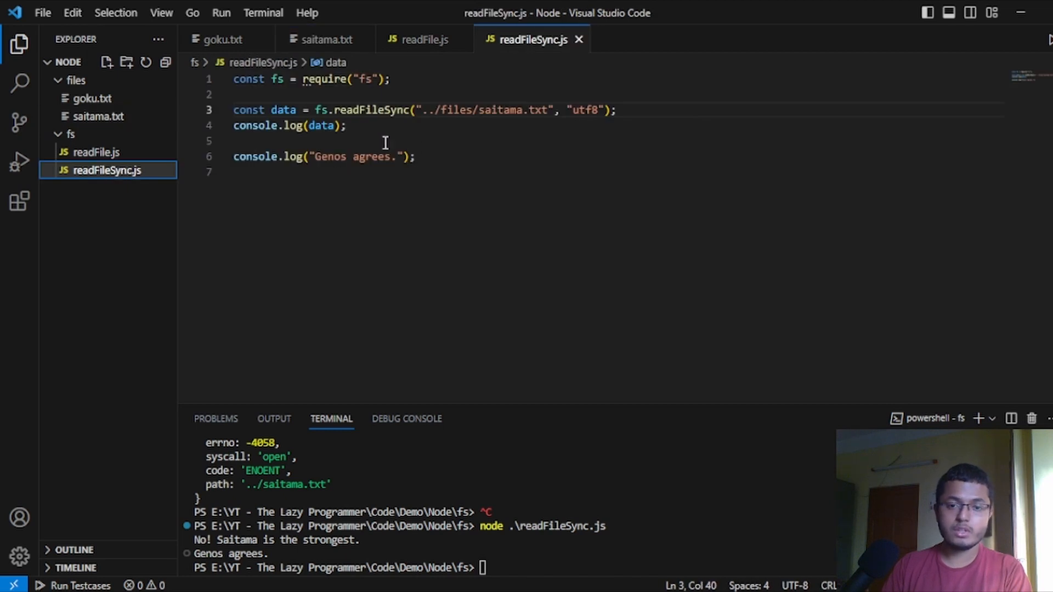
{"action": "mouse_move", "coordinate": [457, 120]}
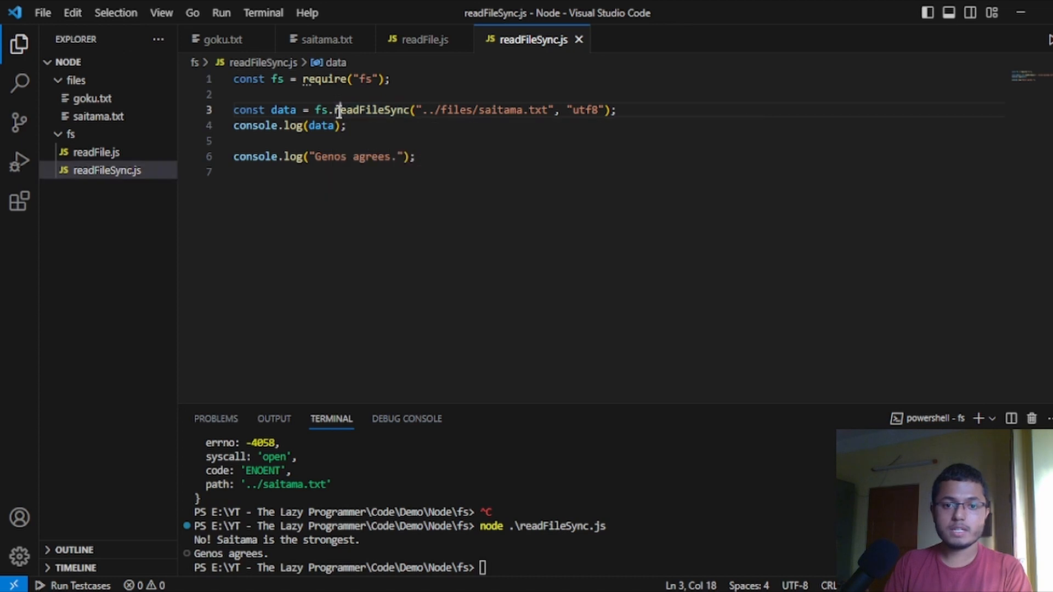
{"action": "double_click", "coordinate": [368, 110]}
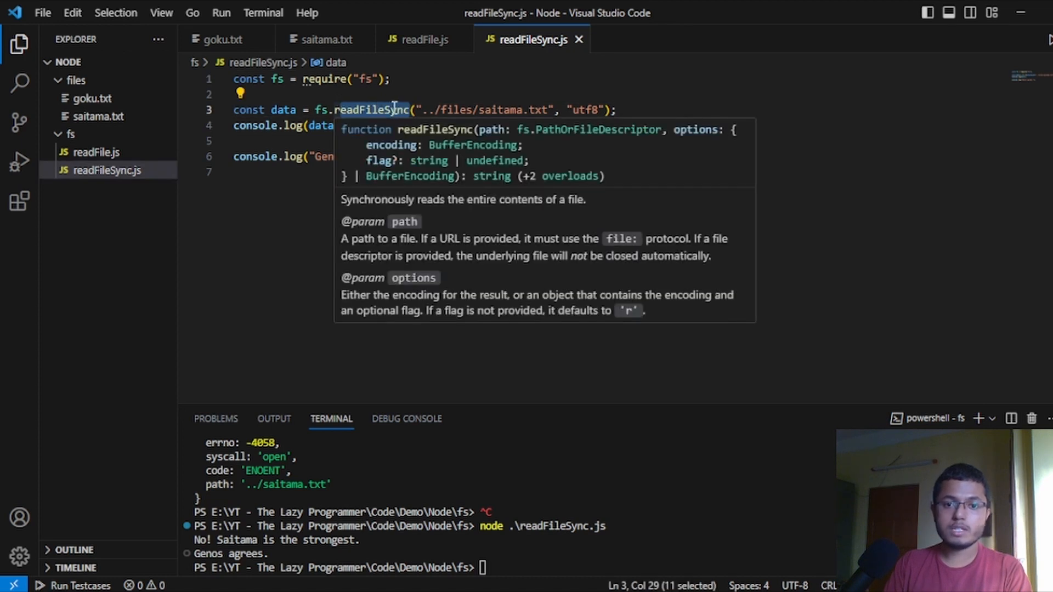
{"action": "mouse_move", "coordinate": [527, 164]}
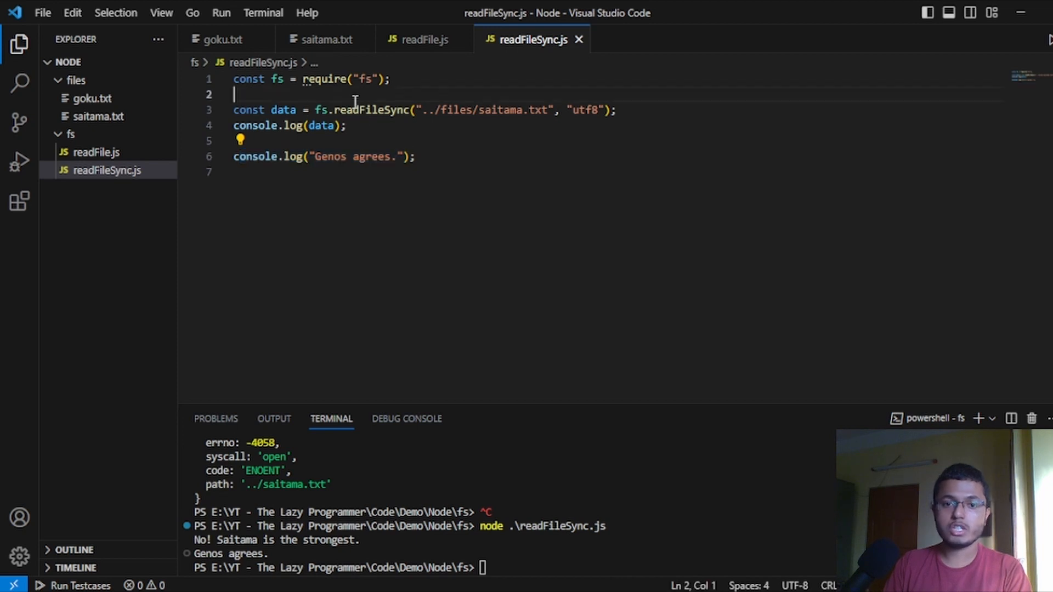
Wrap the read in try/catch (err) that logs the error, with the path misspelled as saitamaa.txt
{"action": "type", "text": "try {"}
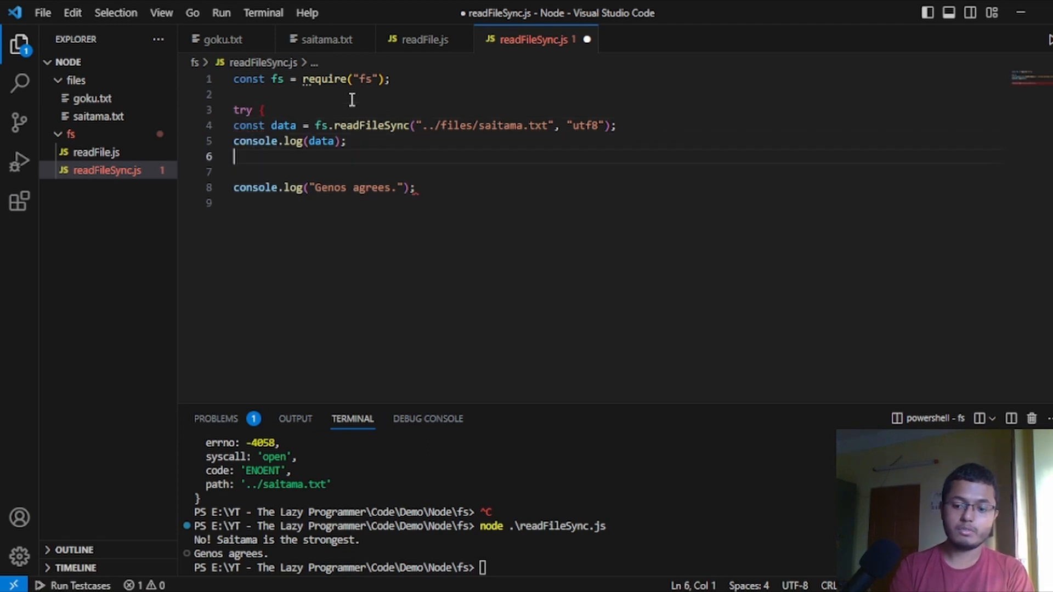
{"action": "type", "text": "} else"}
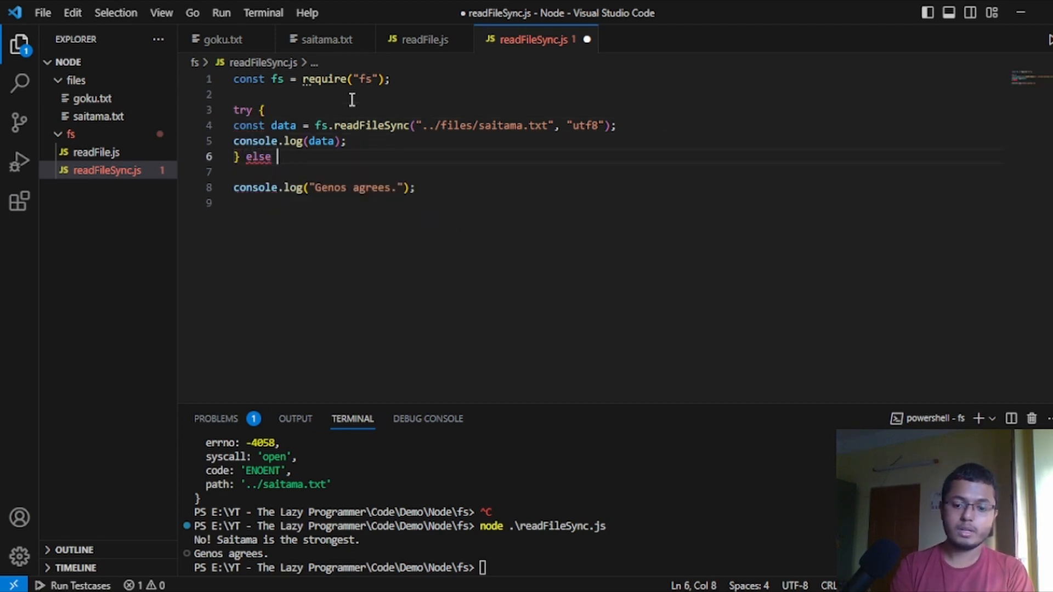
{"action": "type", "text": "catch"}
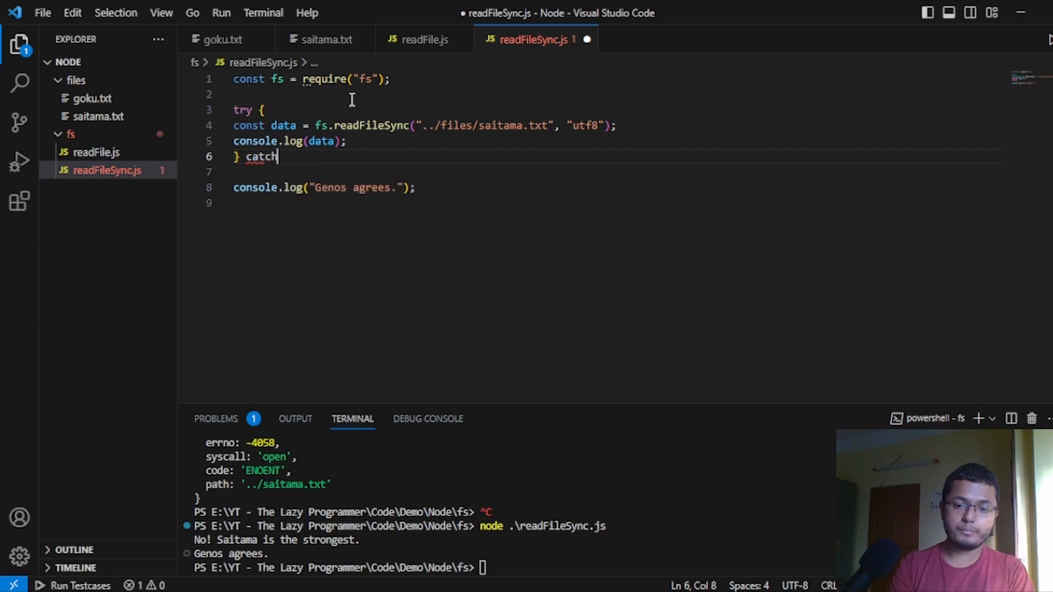
{"action": "type", "text": "(err) {"}
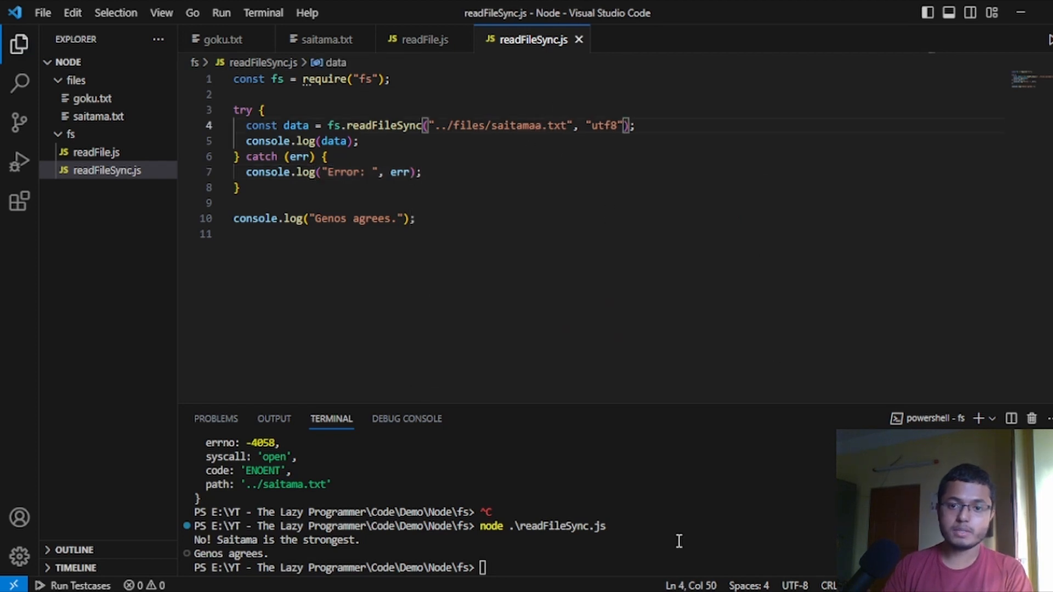
Clear the terminal with cls and run node .\readFileSync.js to see the caught ENOENT error
{"action": "type", "text": "cls"}
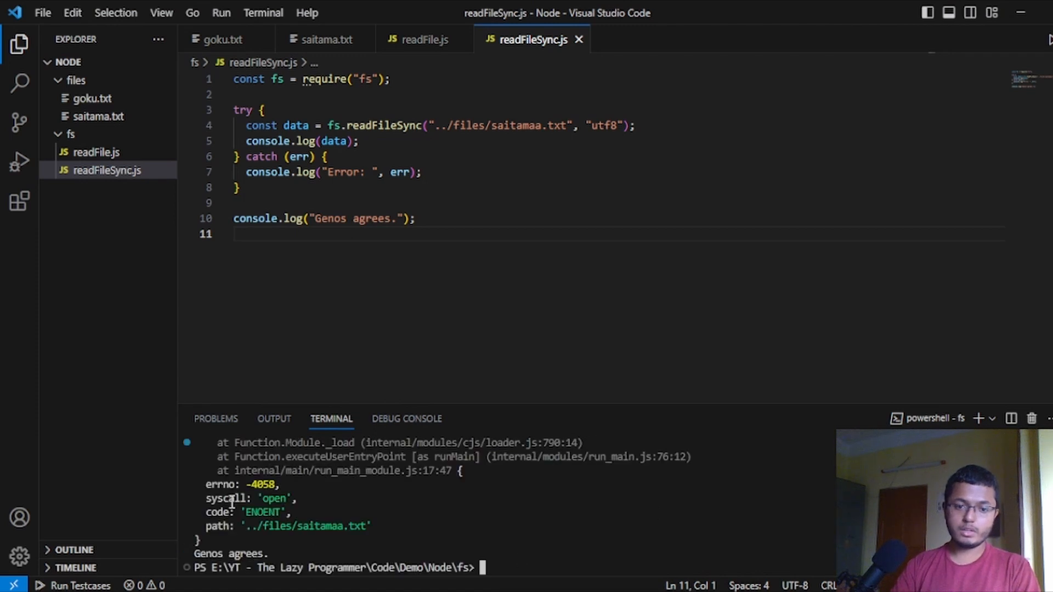
{"action": "type", "text": "node .\\readFileSync.js"}
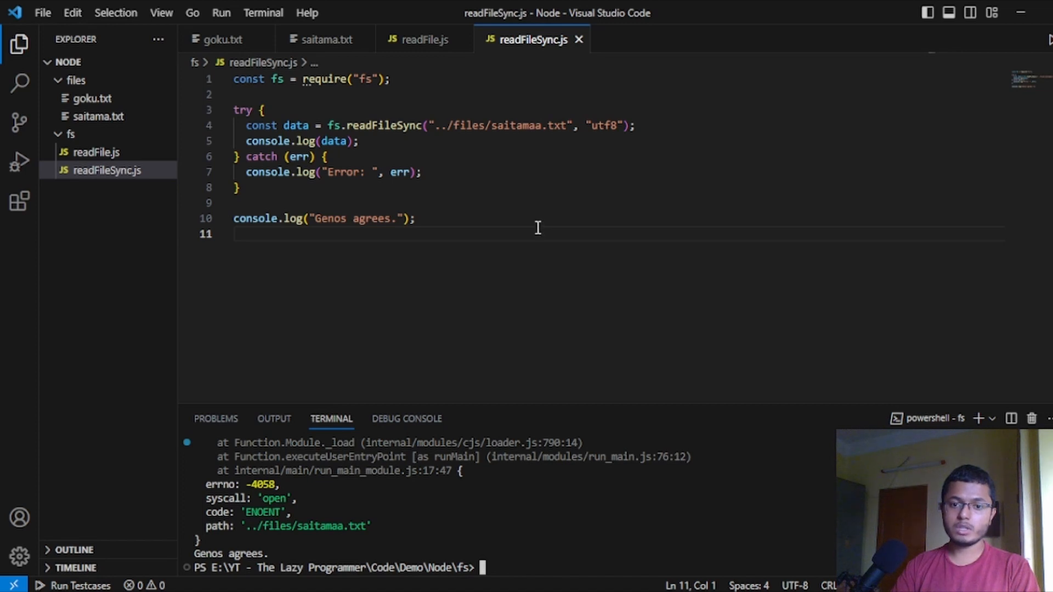
{"action": "mouse_move", "coordinate": [692, 349]}
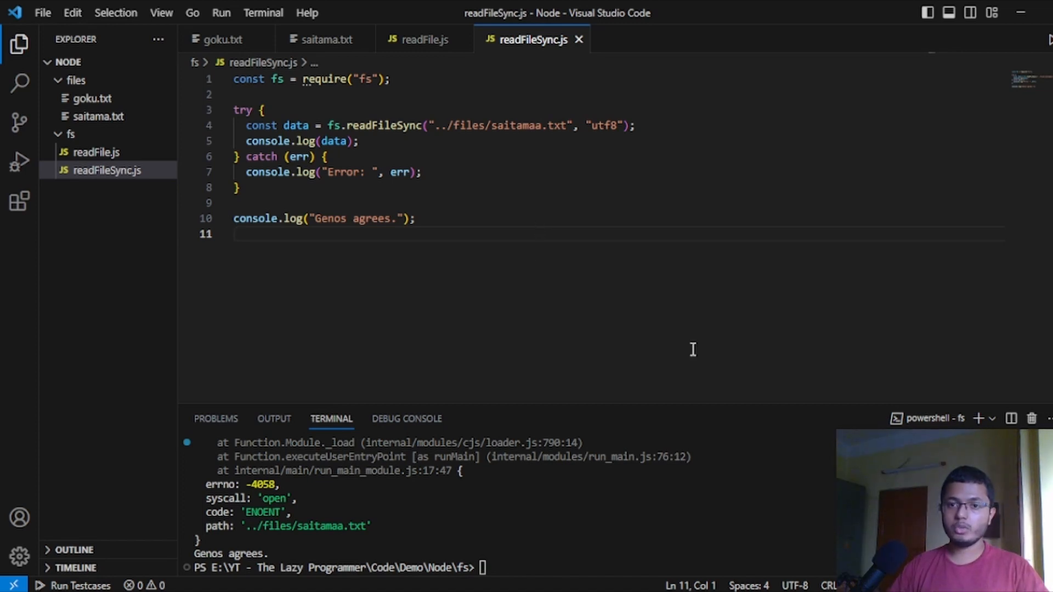